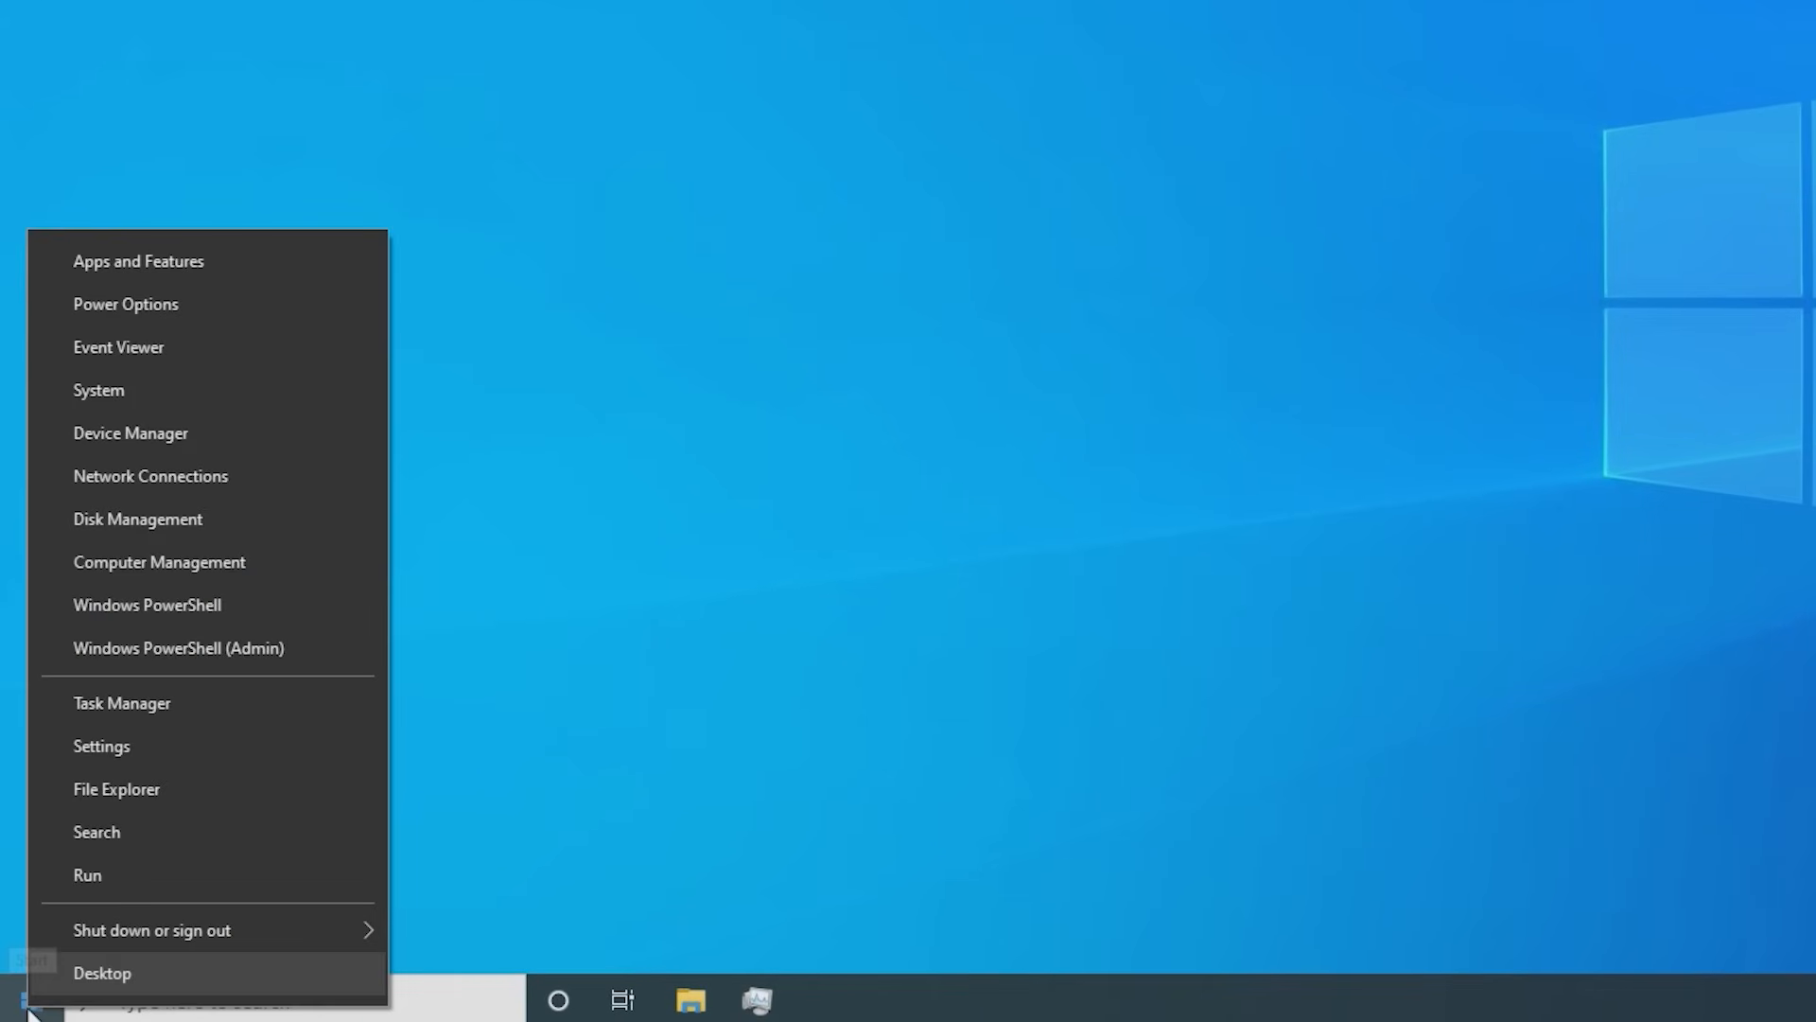
Disable Microsoft OneDrive on Task Manager's Startup tab
left_click(122, 703)
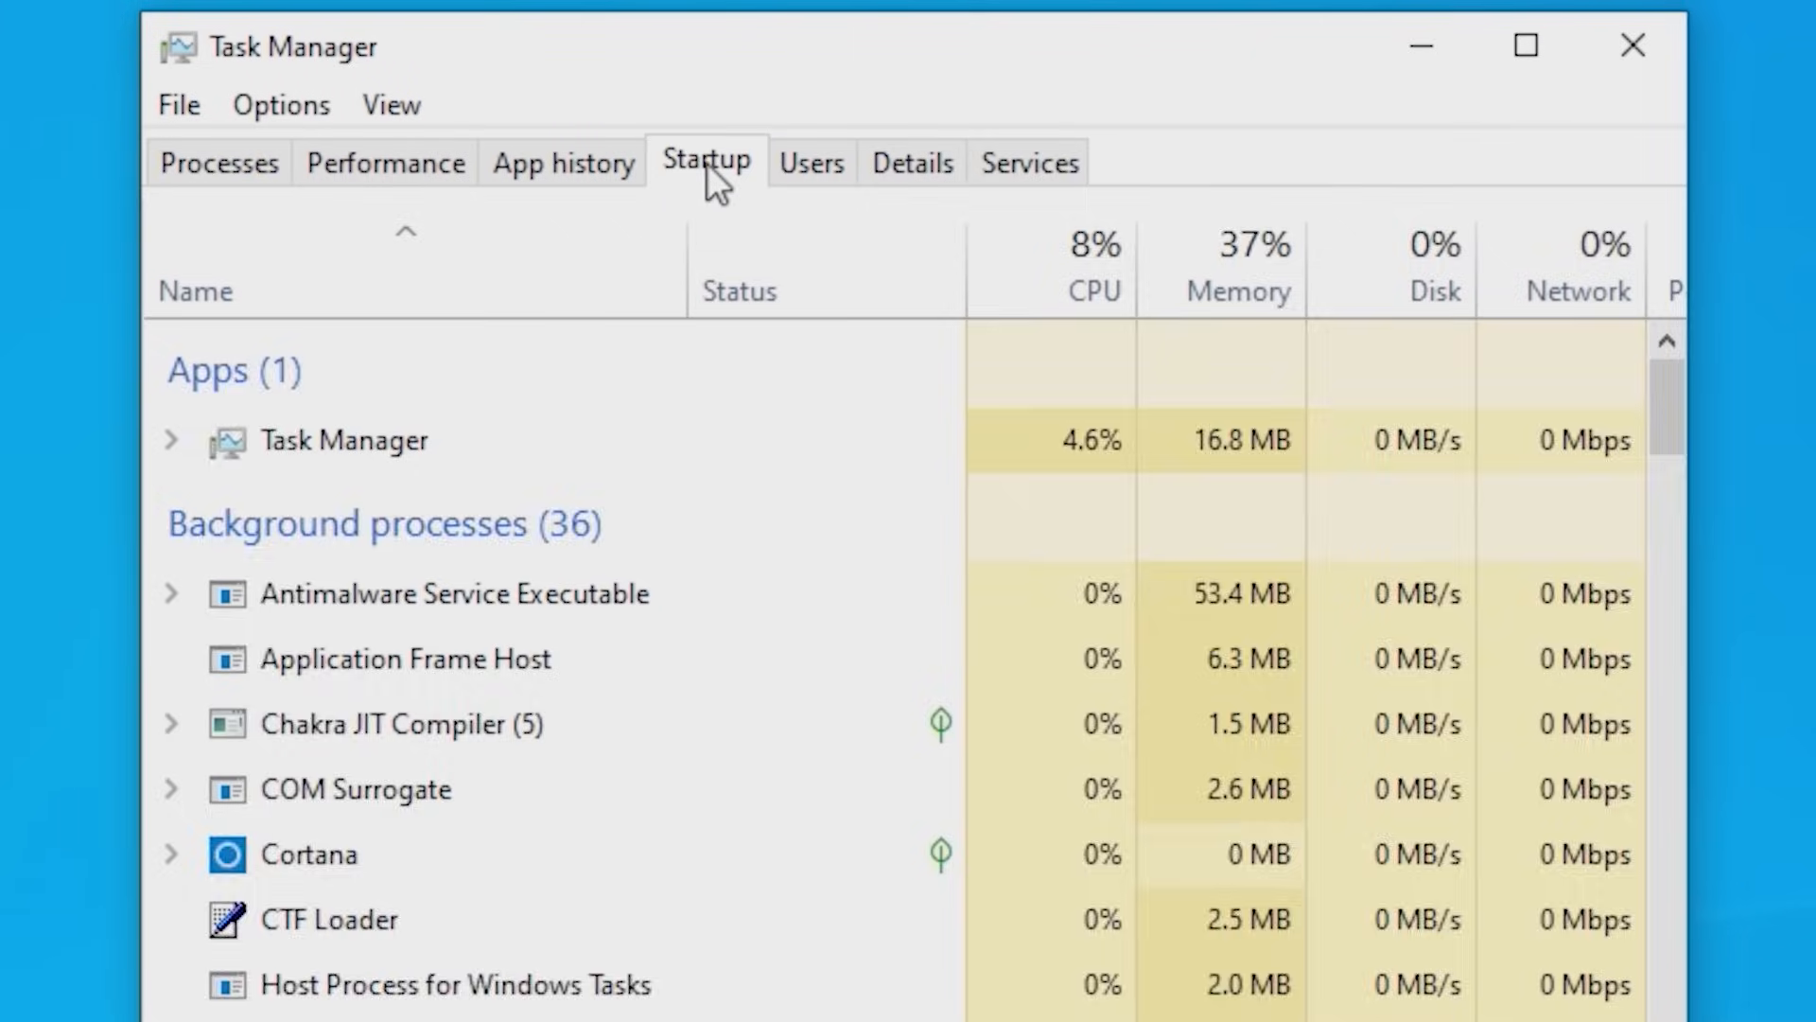
left_click(705, 162)
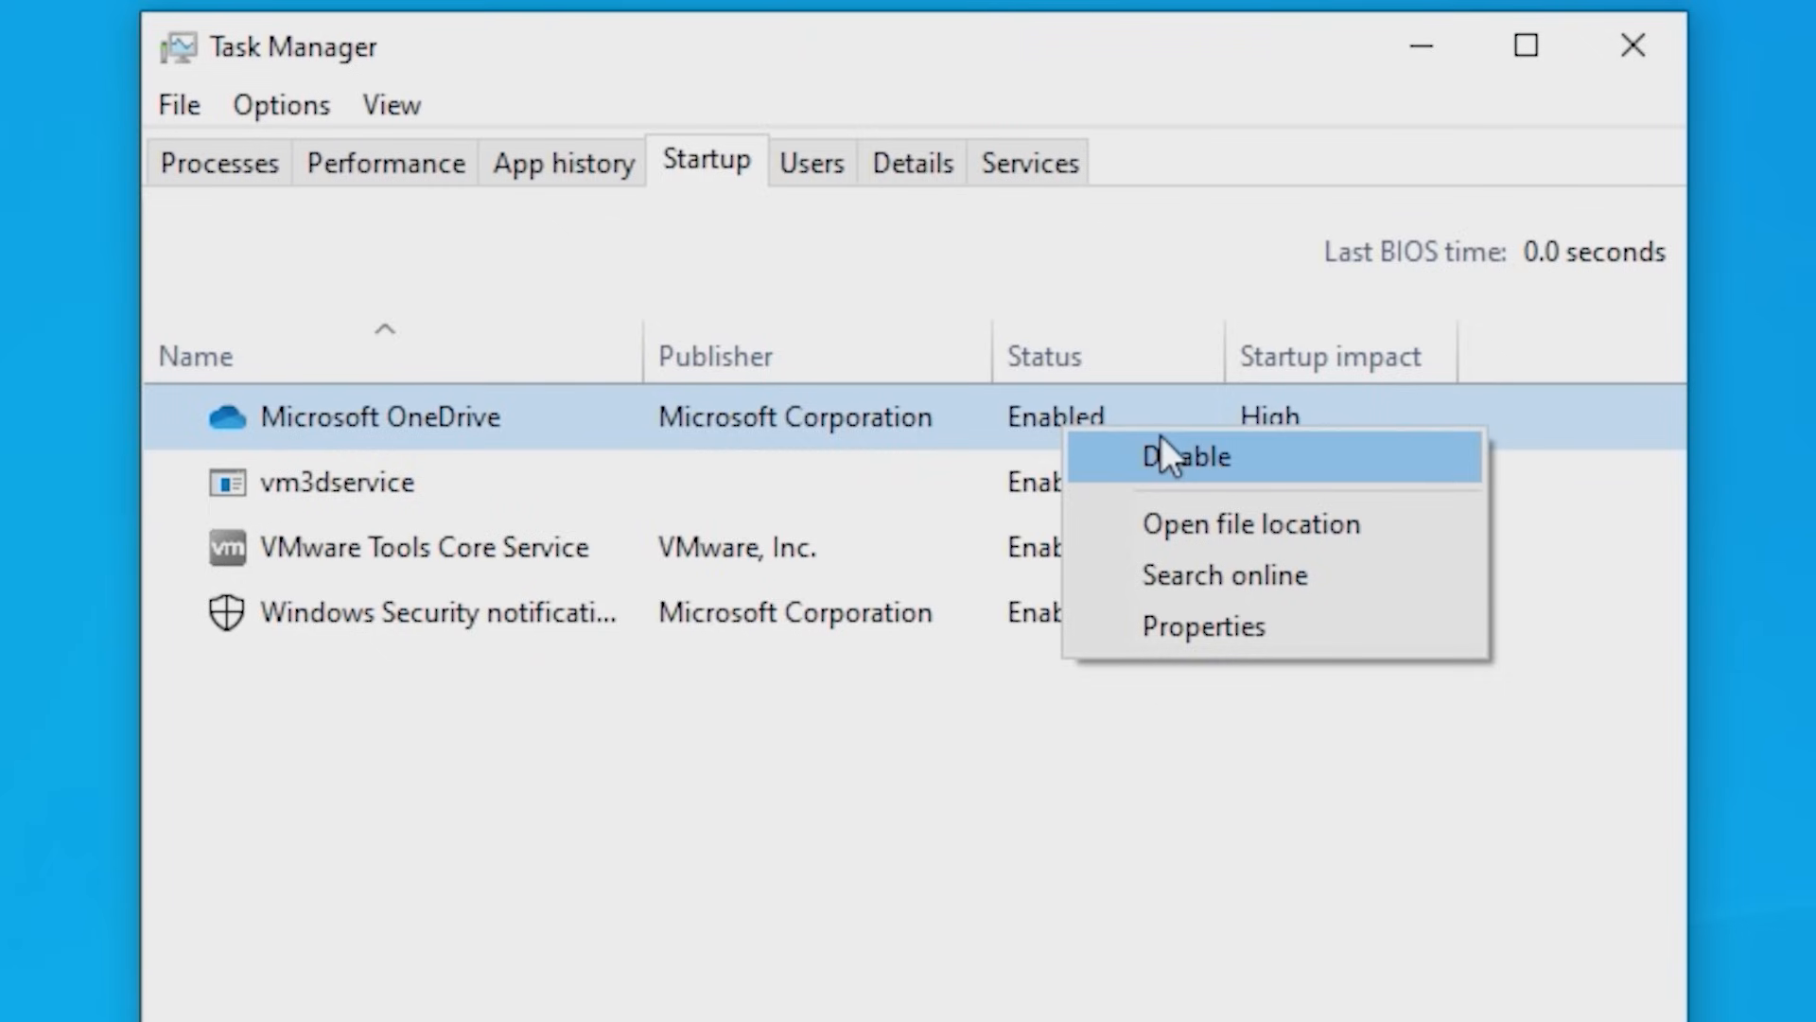
left_click(1184, 455)
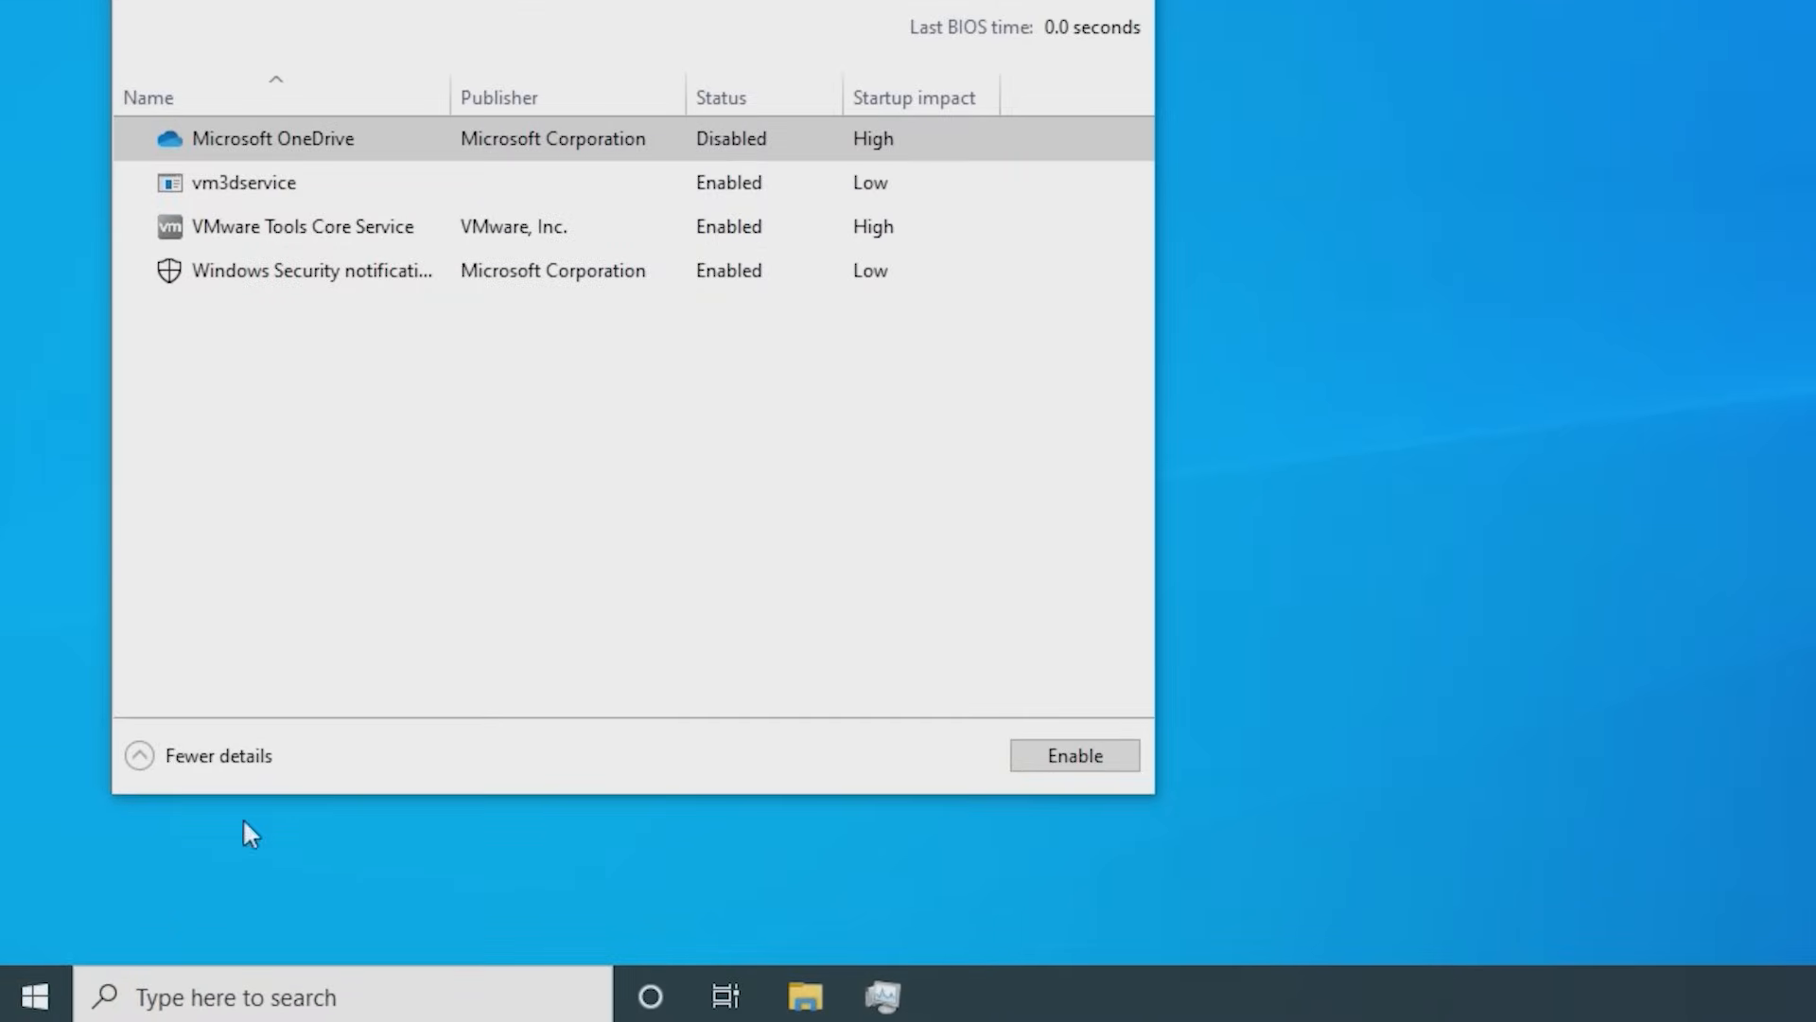
Open System from the Start menu and scroll through the About page specifications
right_click(31, 995)
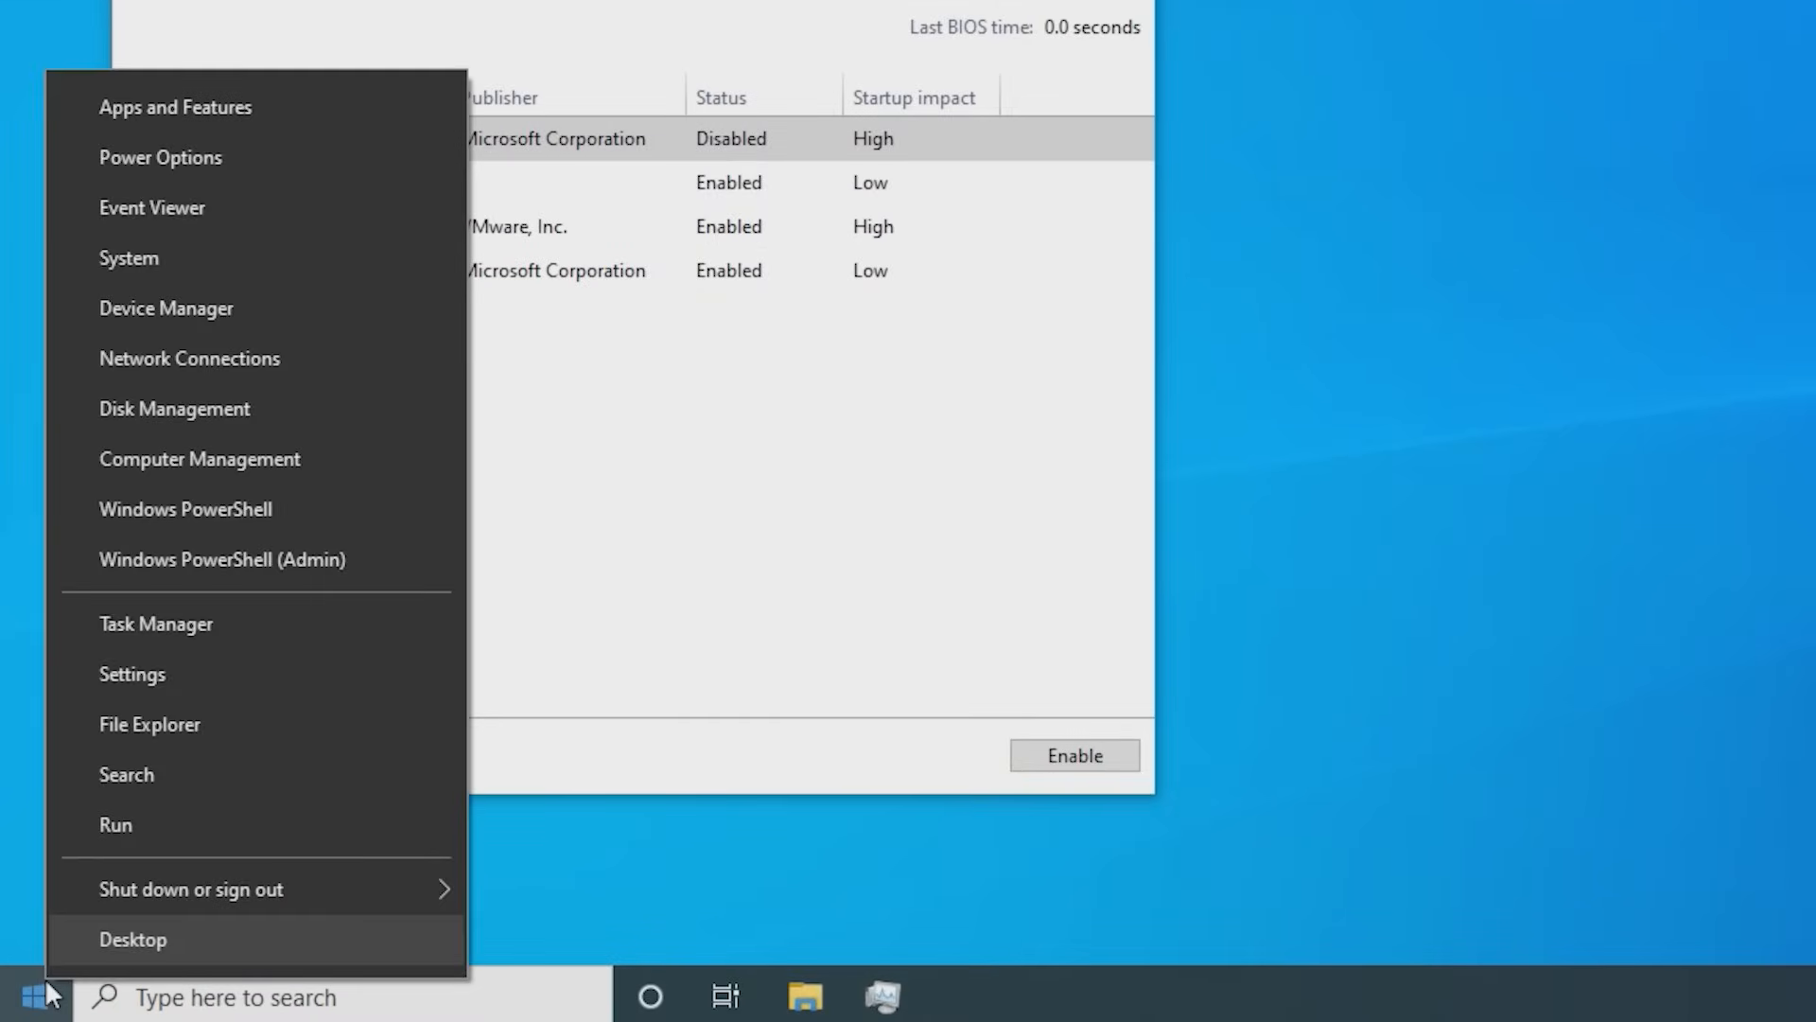
mouse_move(321, 283)
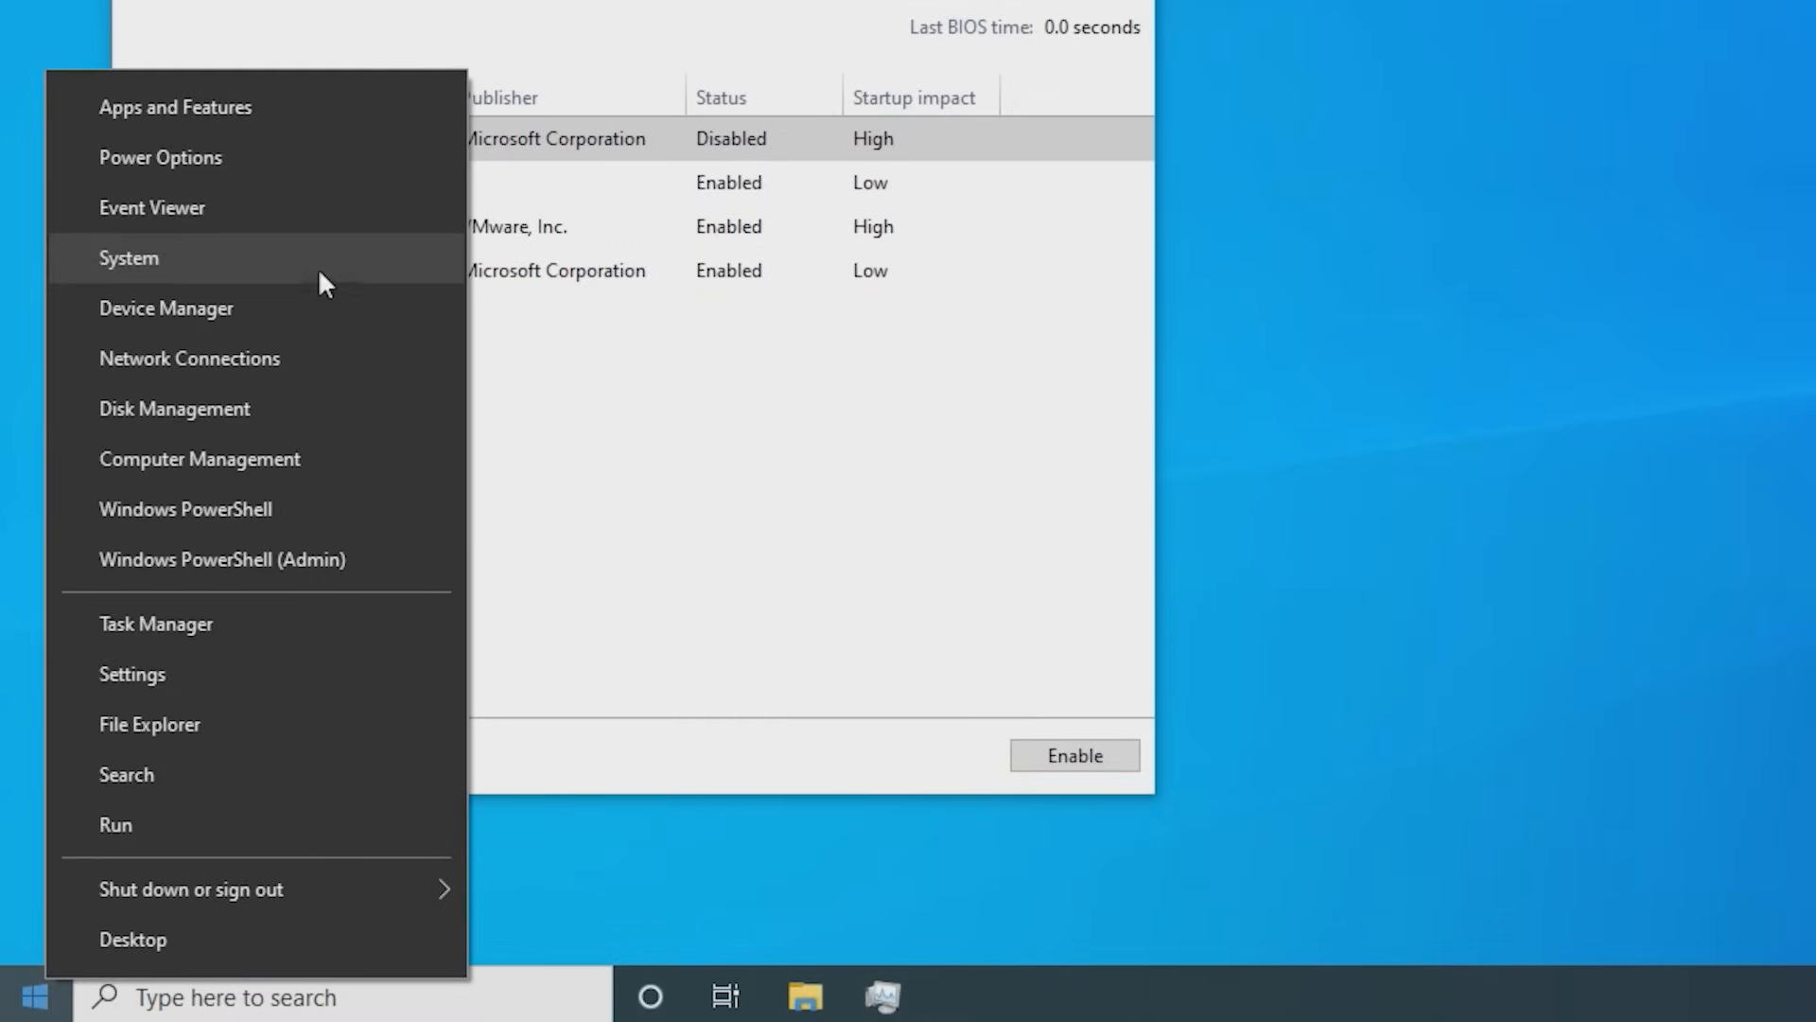
left_click(129, 257)
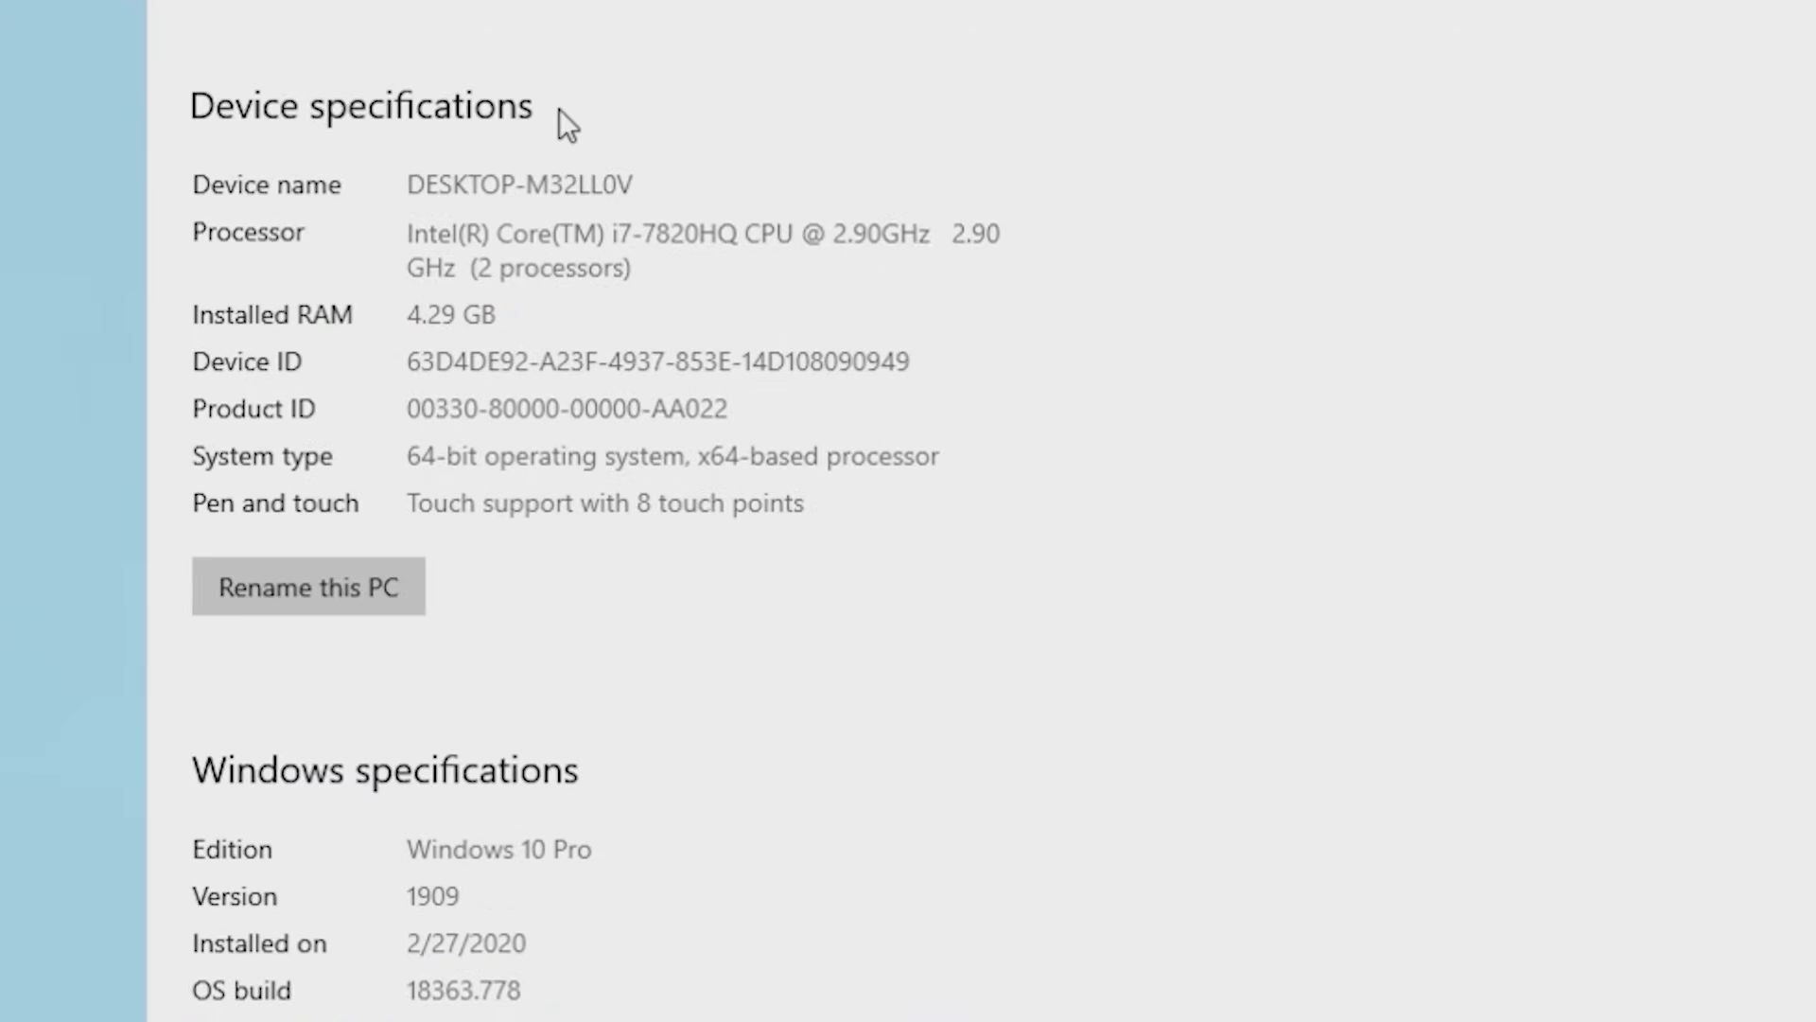
mouse_move(807, 610)
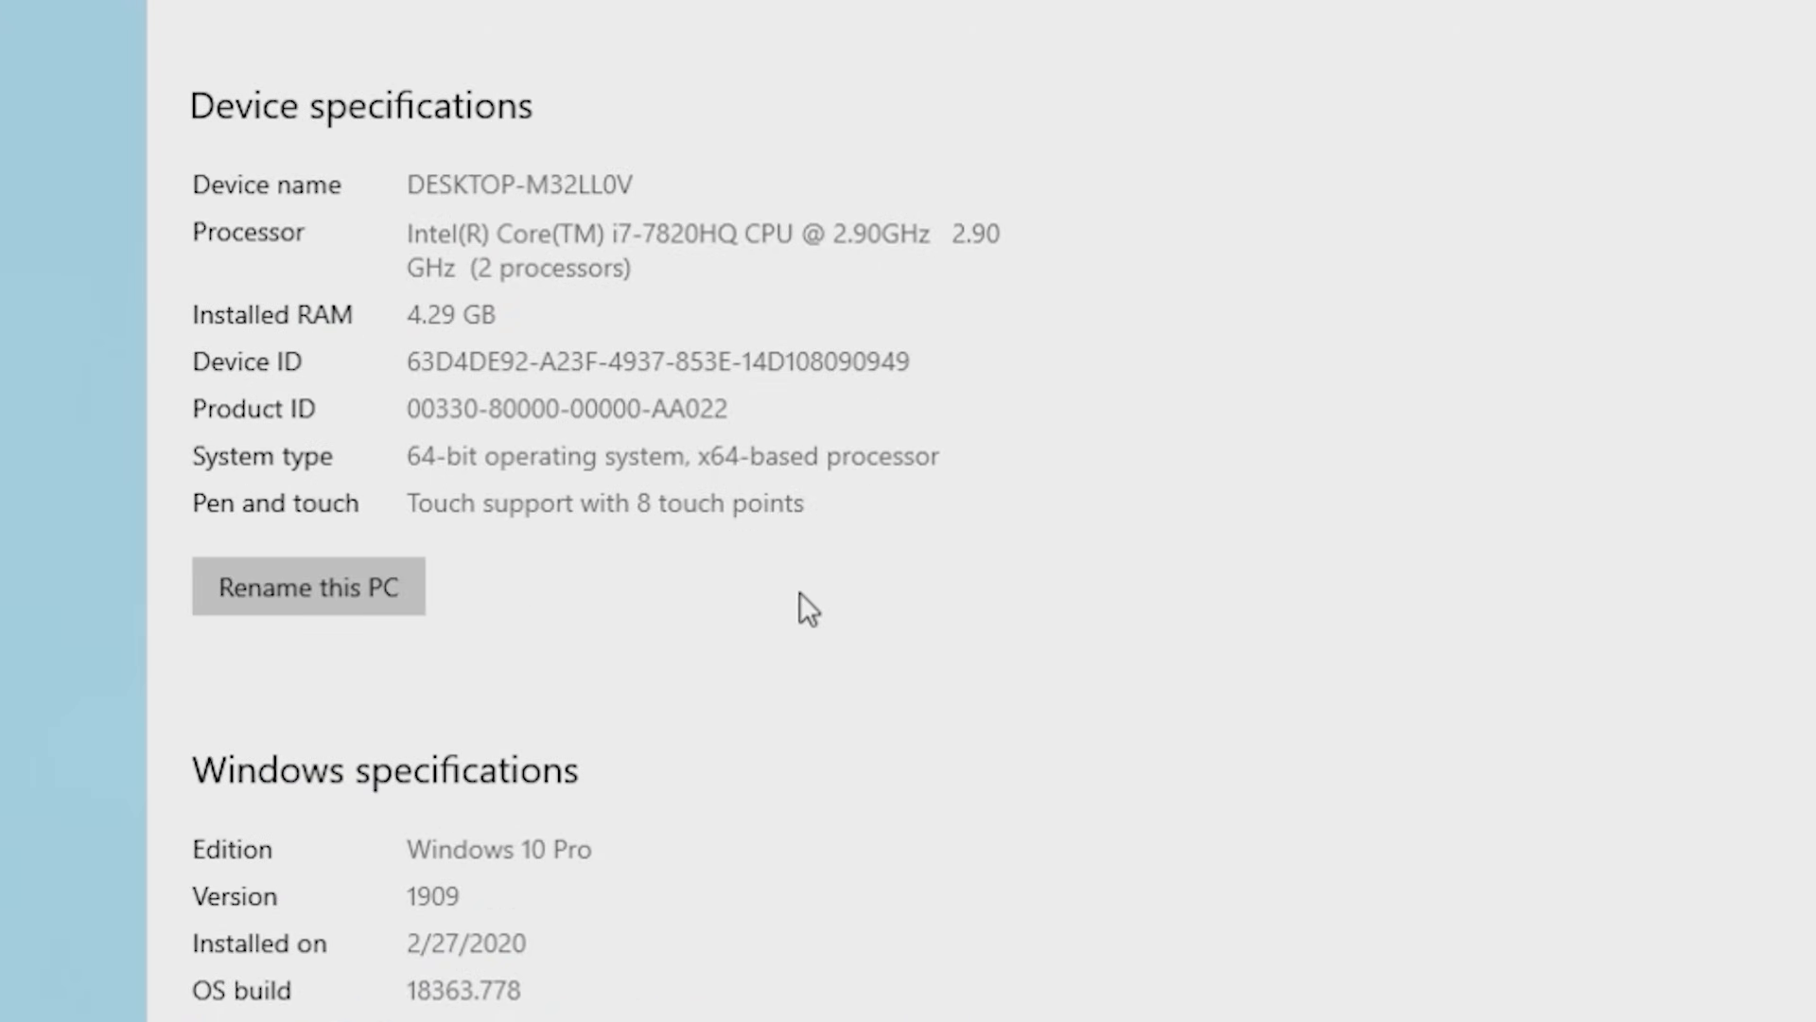
scroll("down", 3)
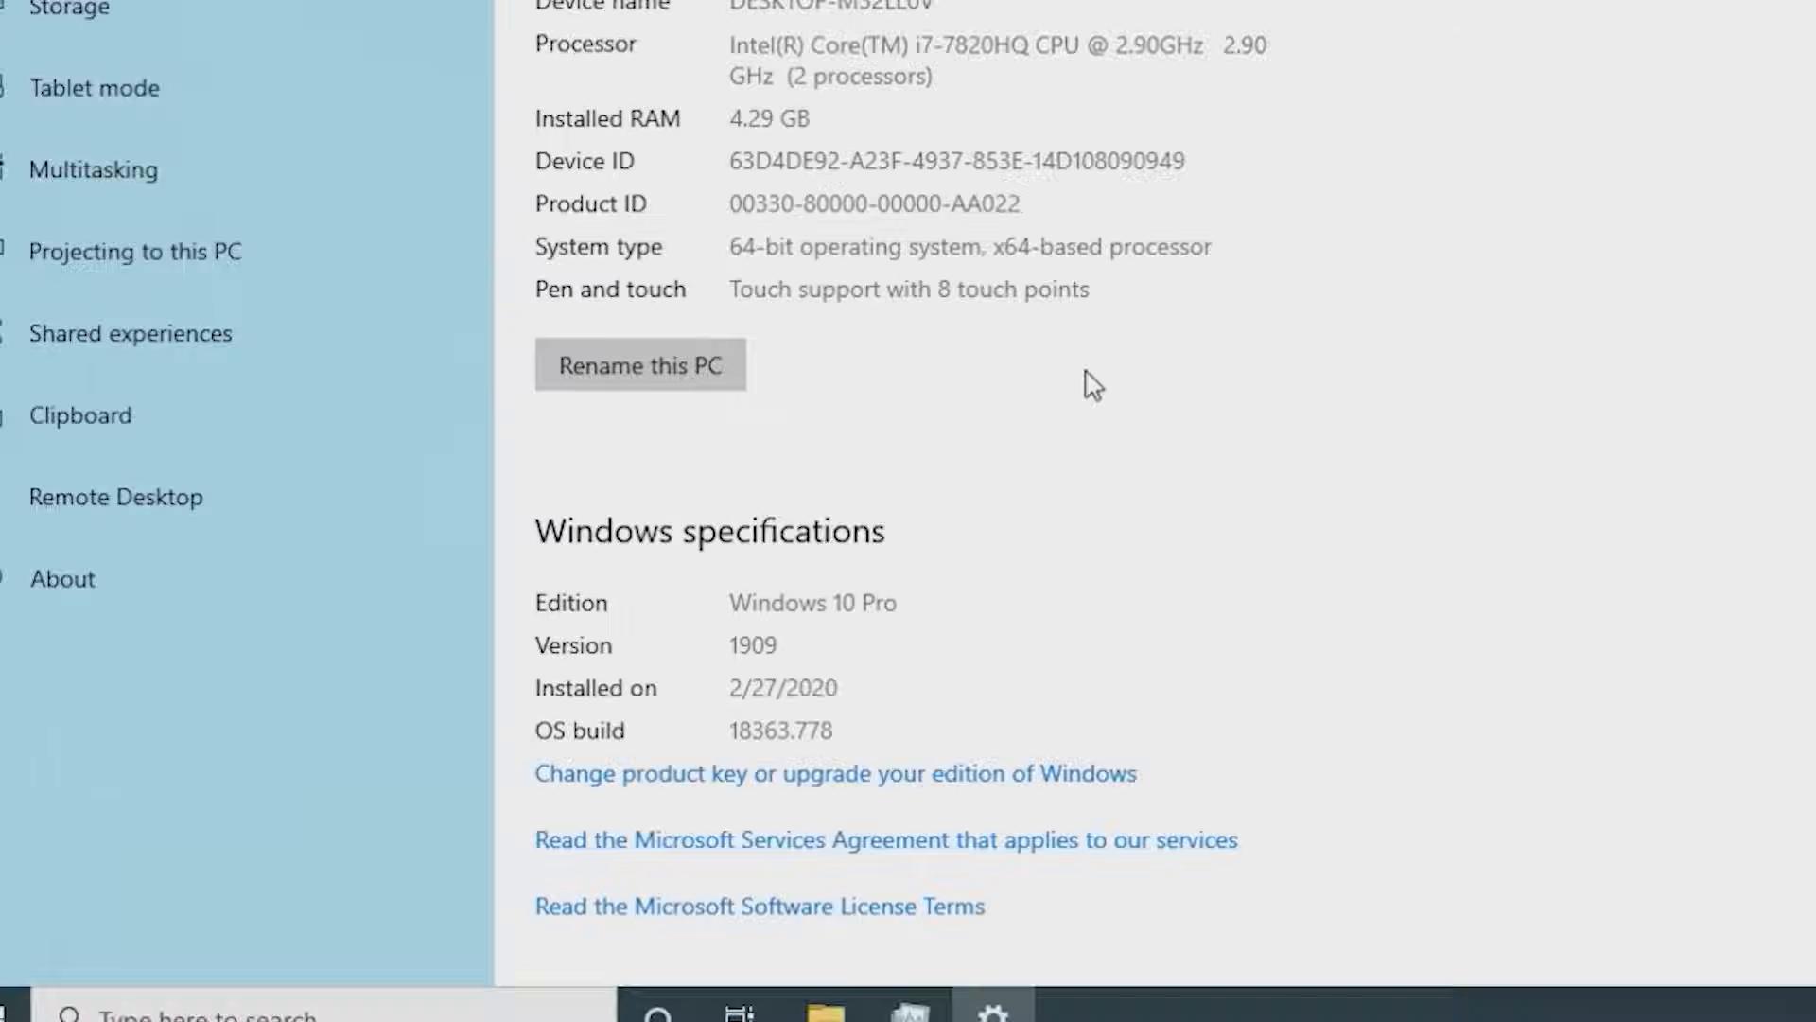
Open Device Manager from the Start menu and expand Display adapters
right_click(21, 999)
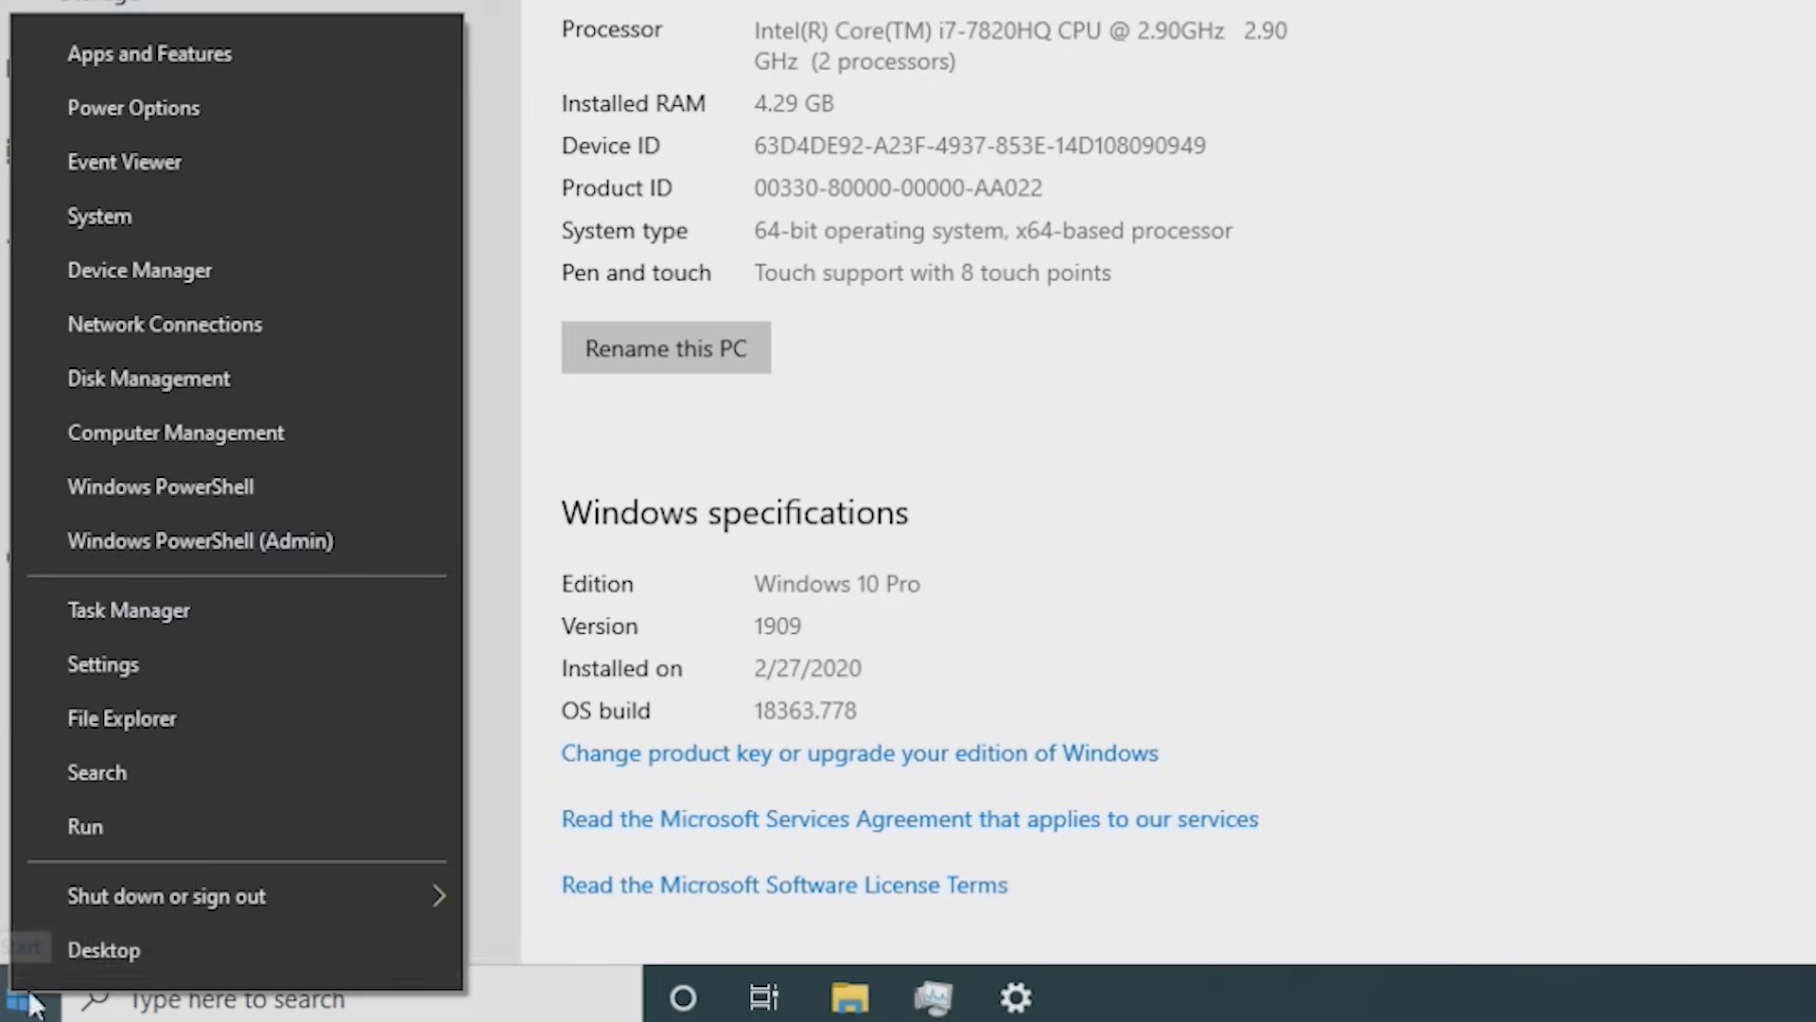
left_click(140, 270)
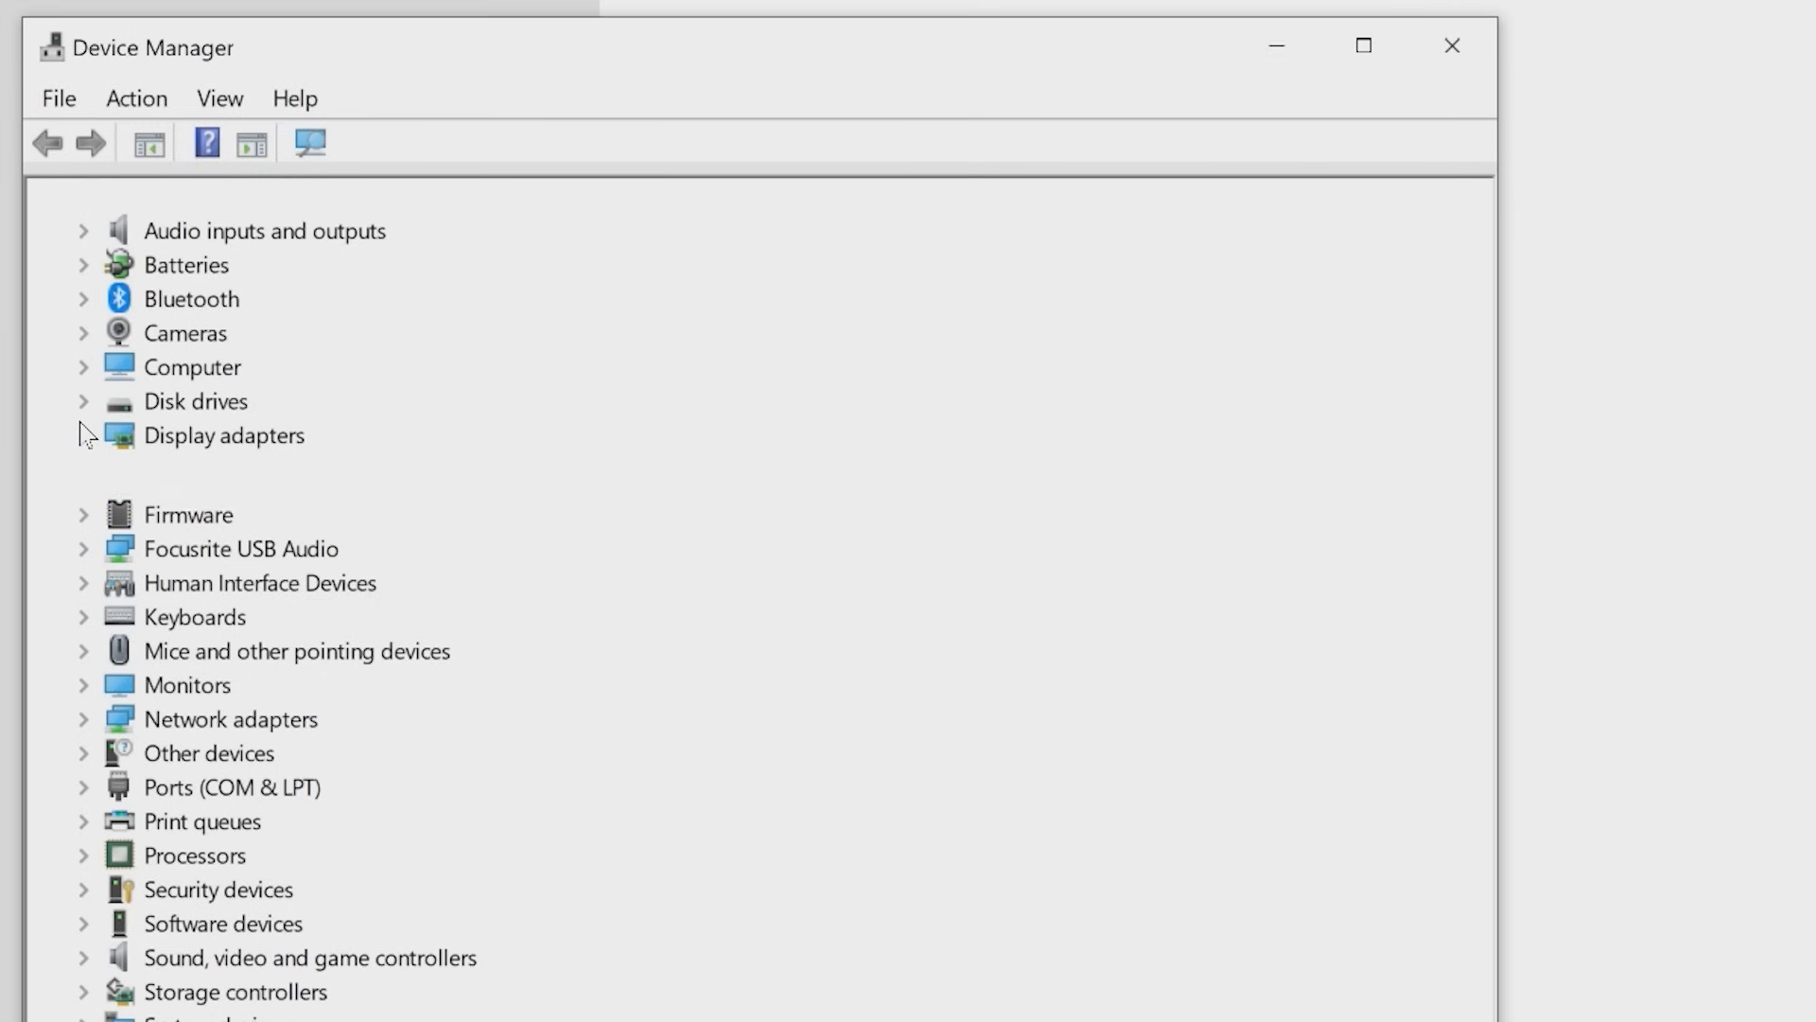
left_click(84, 434)
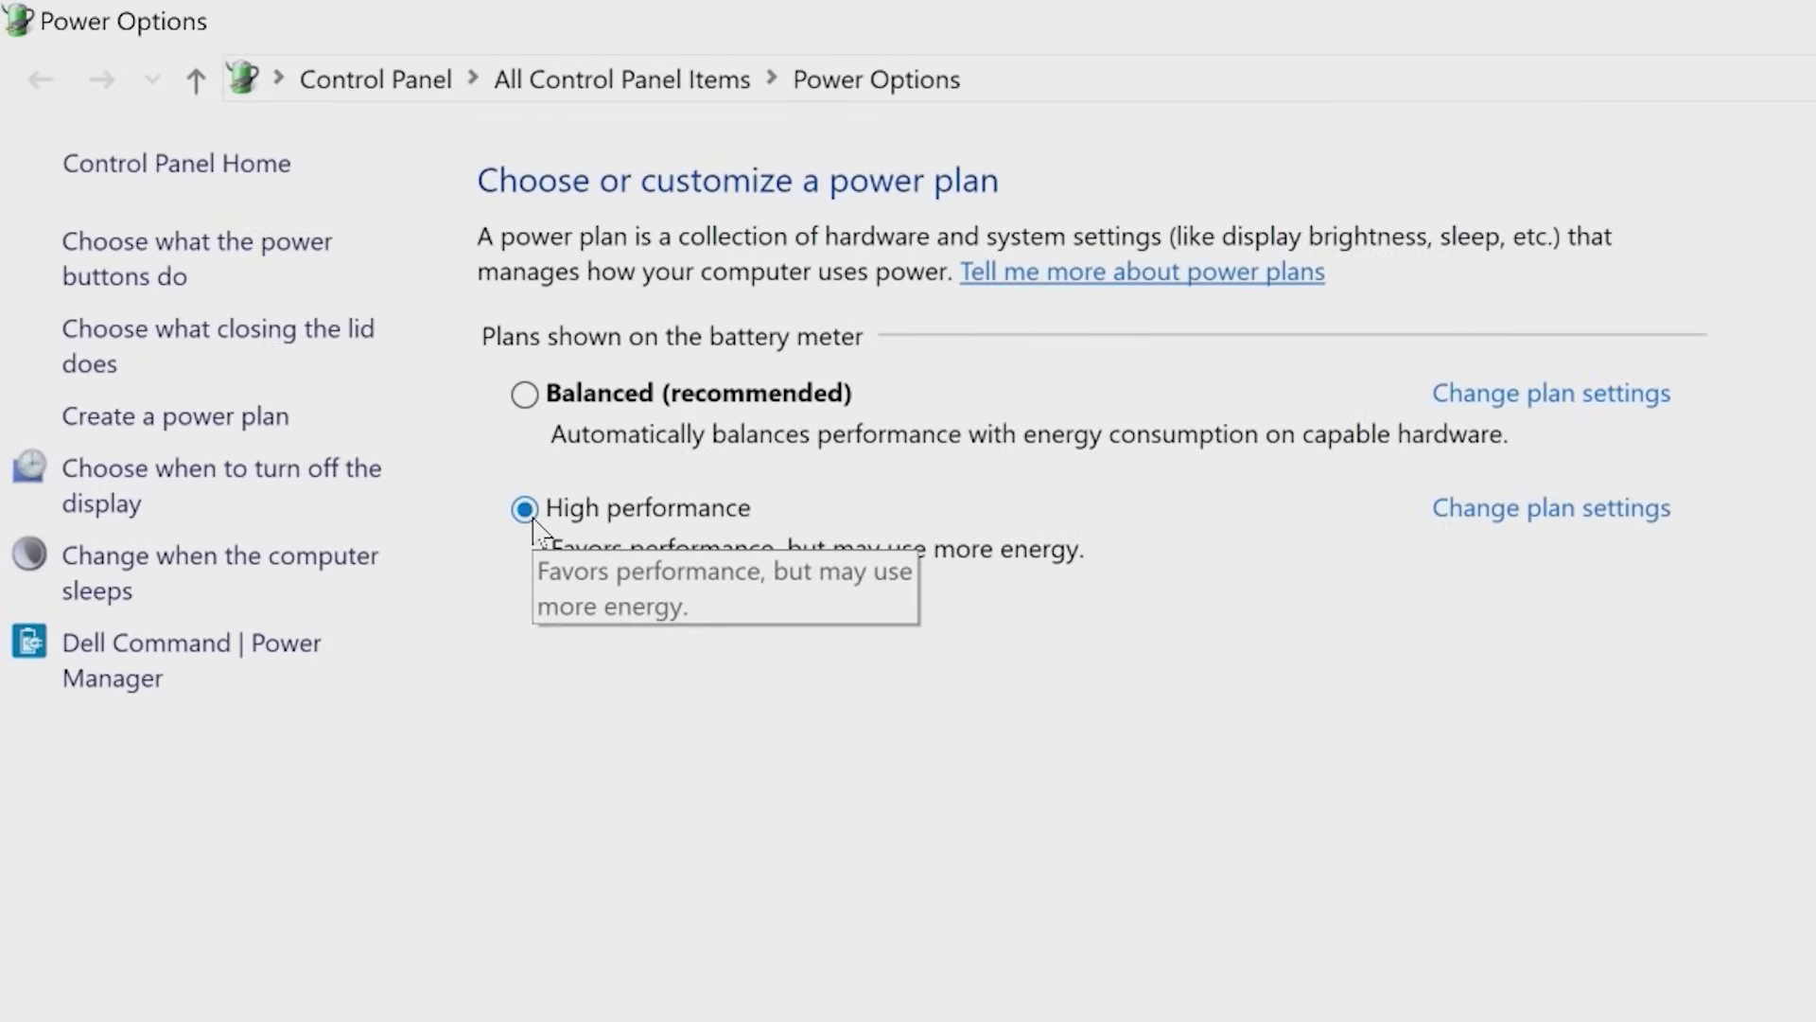
mouse_move(540, 531)
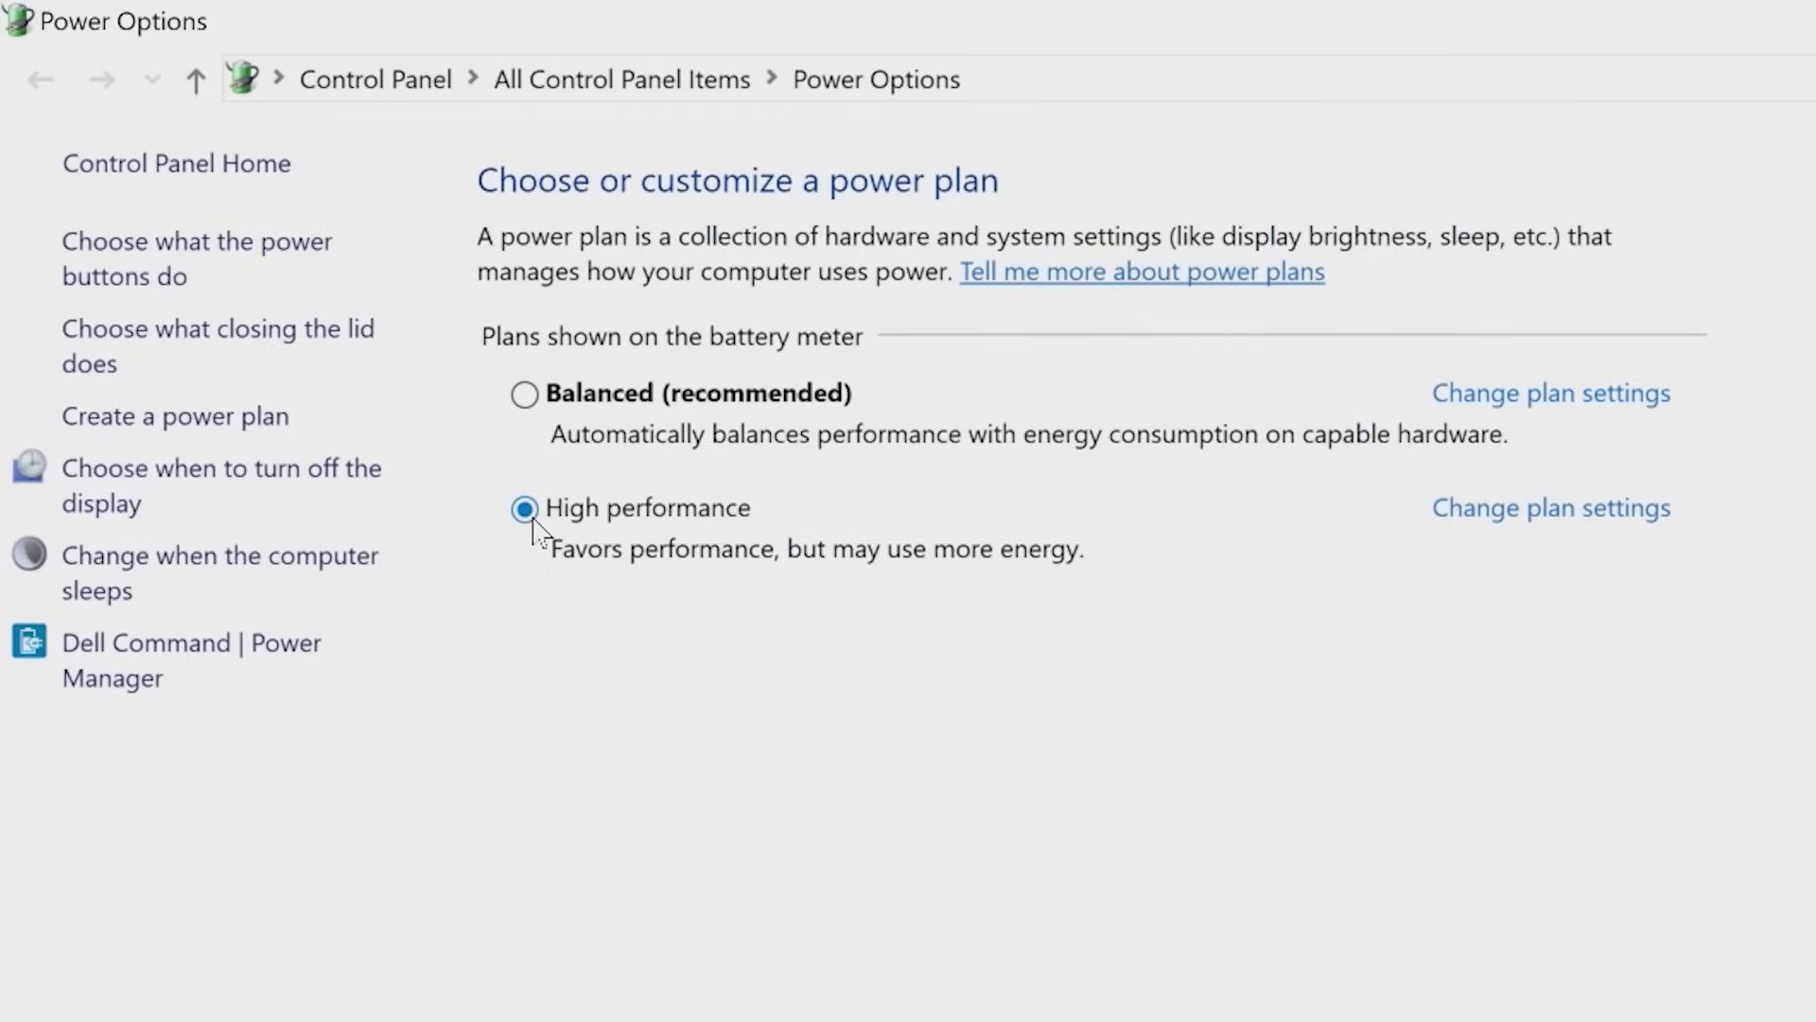
mouse_move(856, 528)
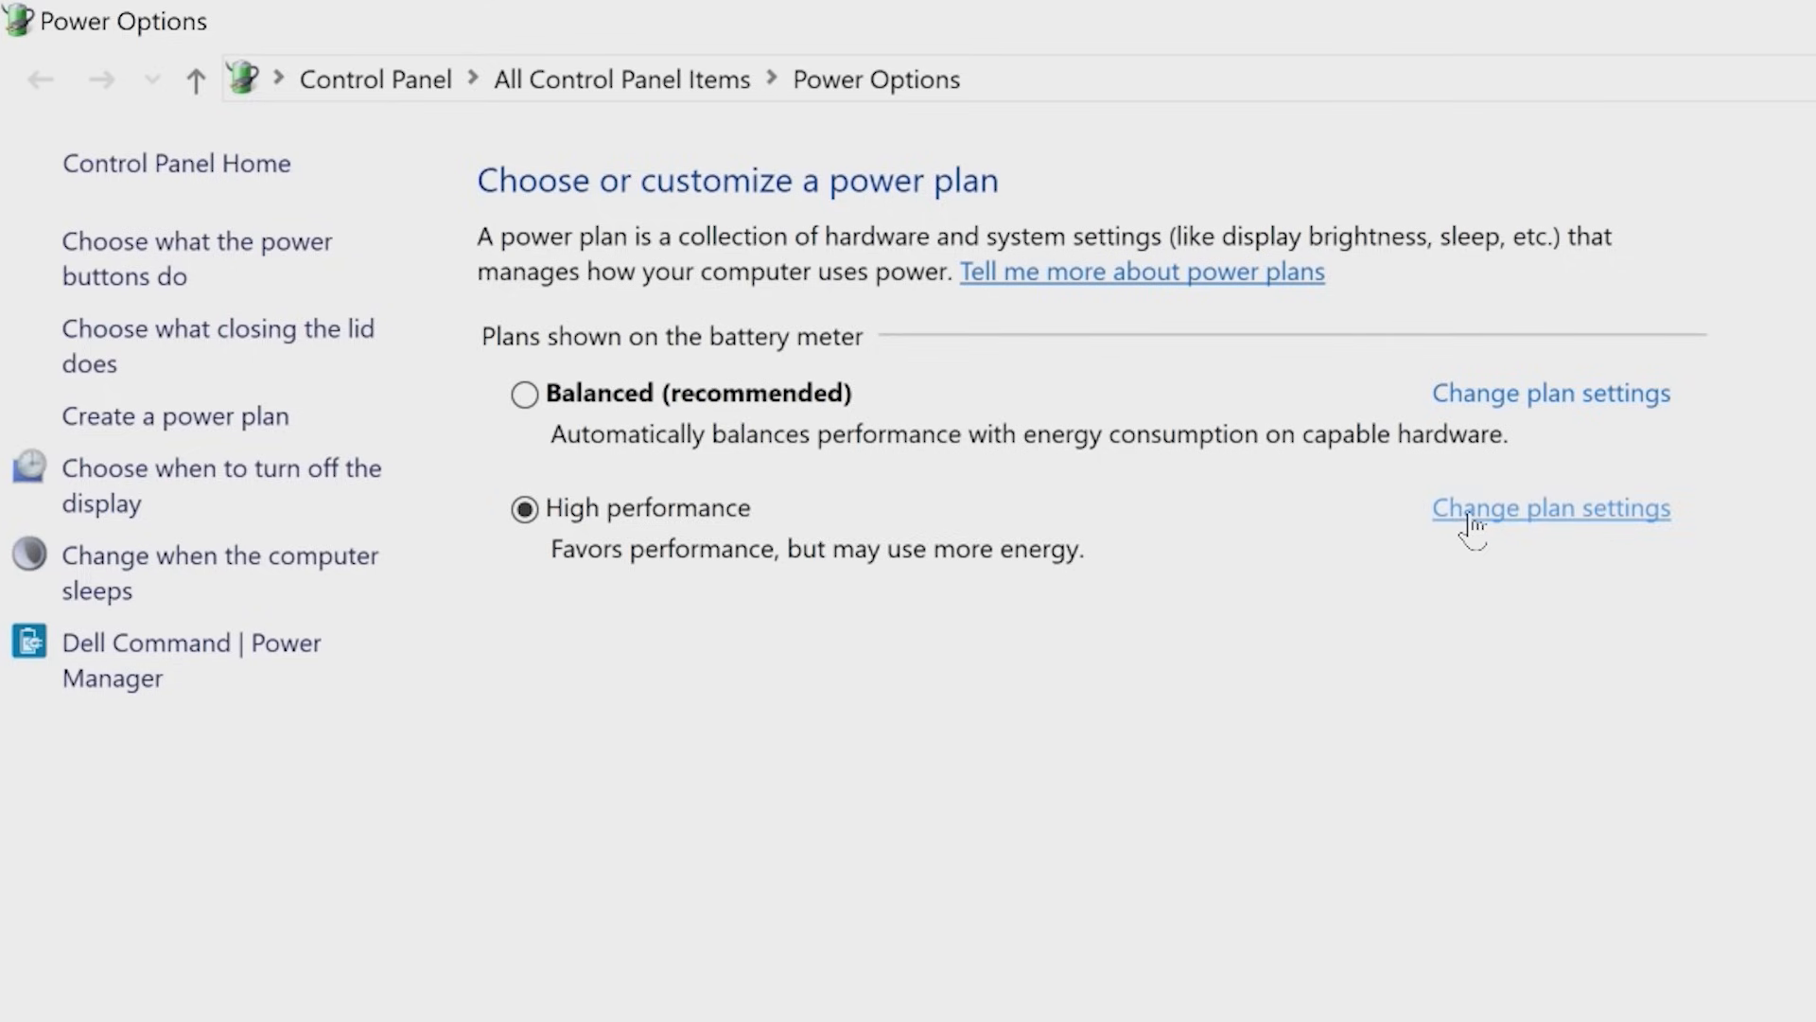
Open Change plan settings for the High performance power plan
left_click(1550, 507)
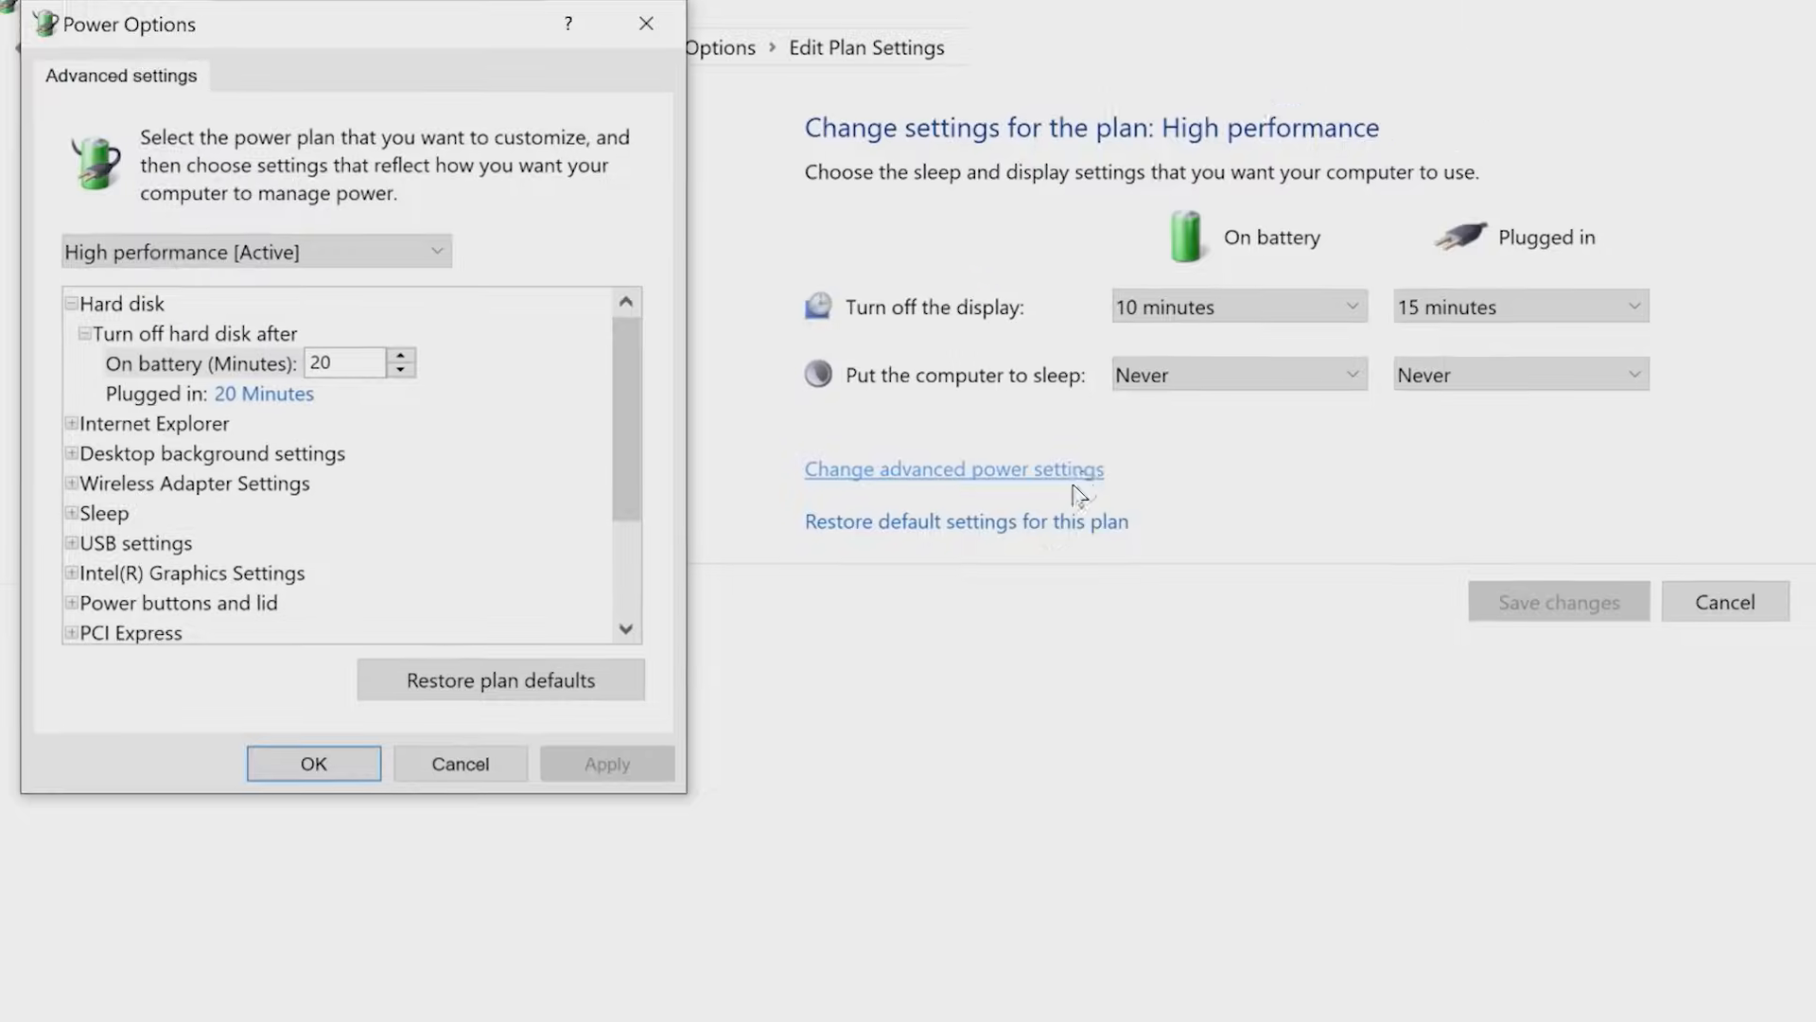
Open Apps & features, select Calculator, and uninstall it
right_click(23, 994)
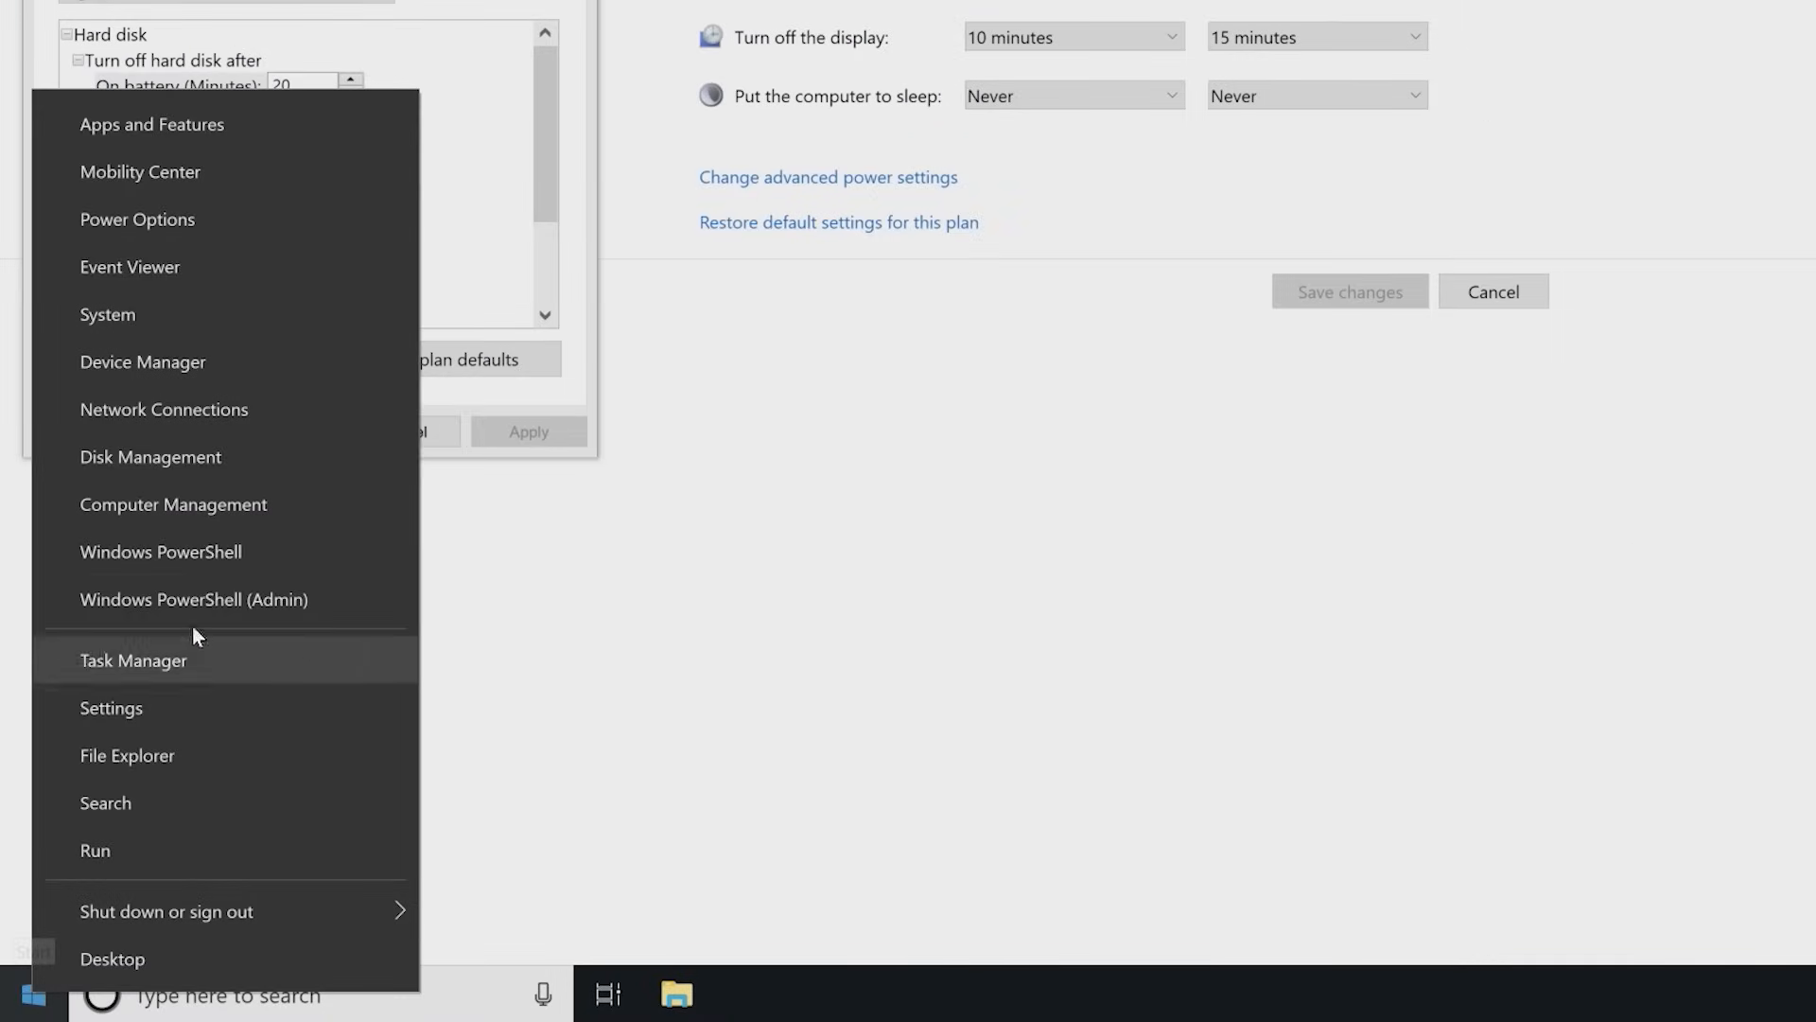
left_click(150, 124)
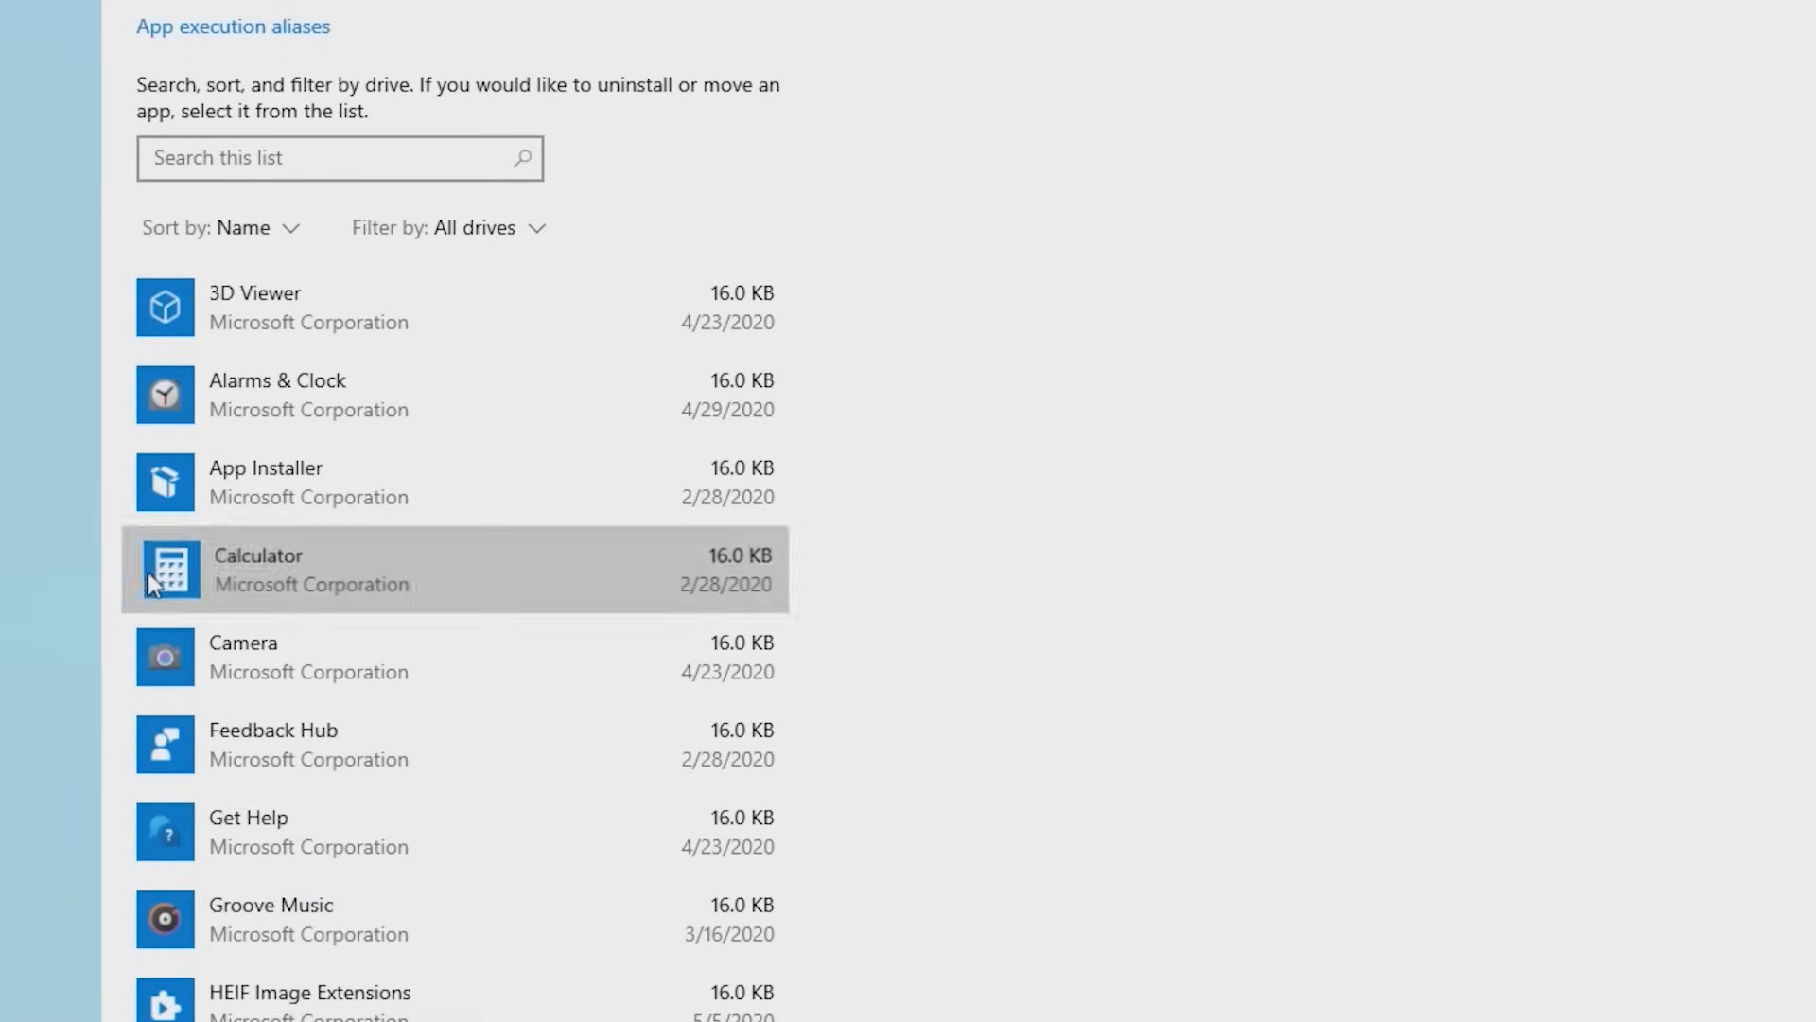
left_click(347, 569)
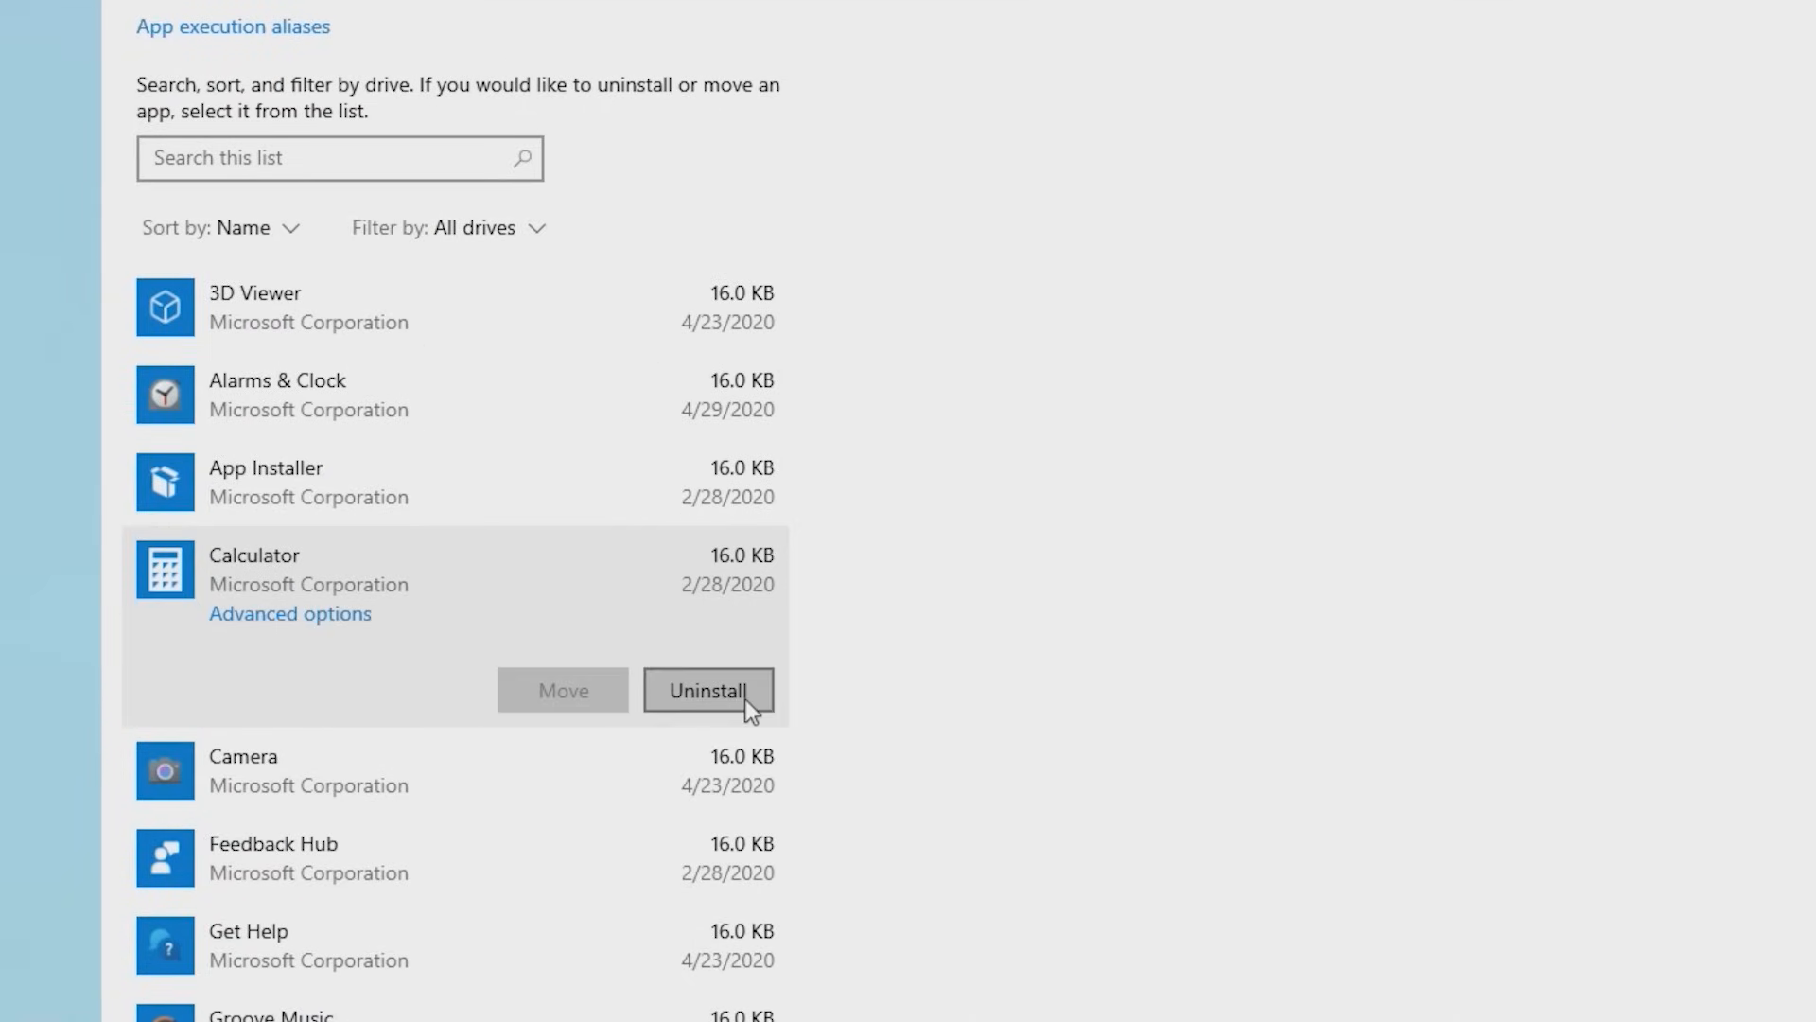
left_click(708, 690)
type("support")
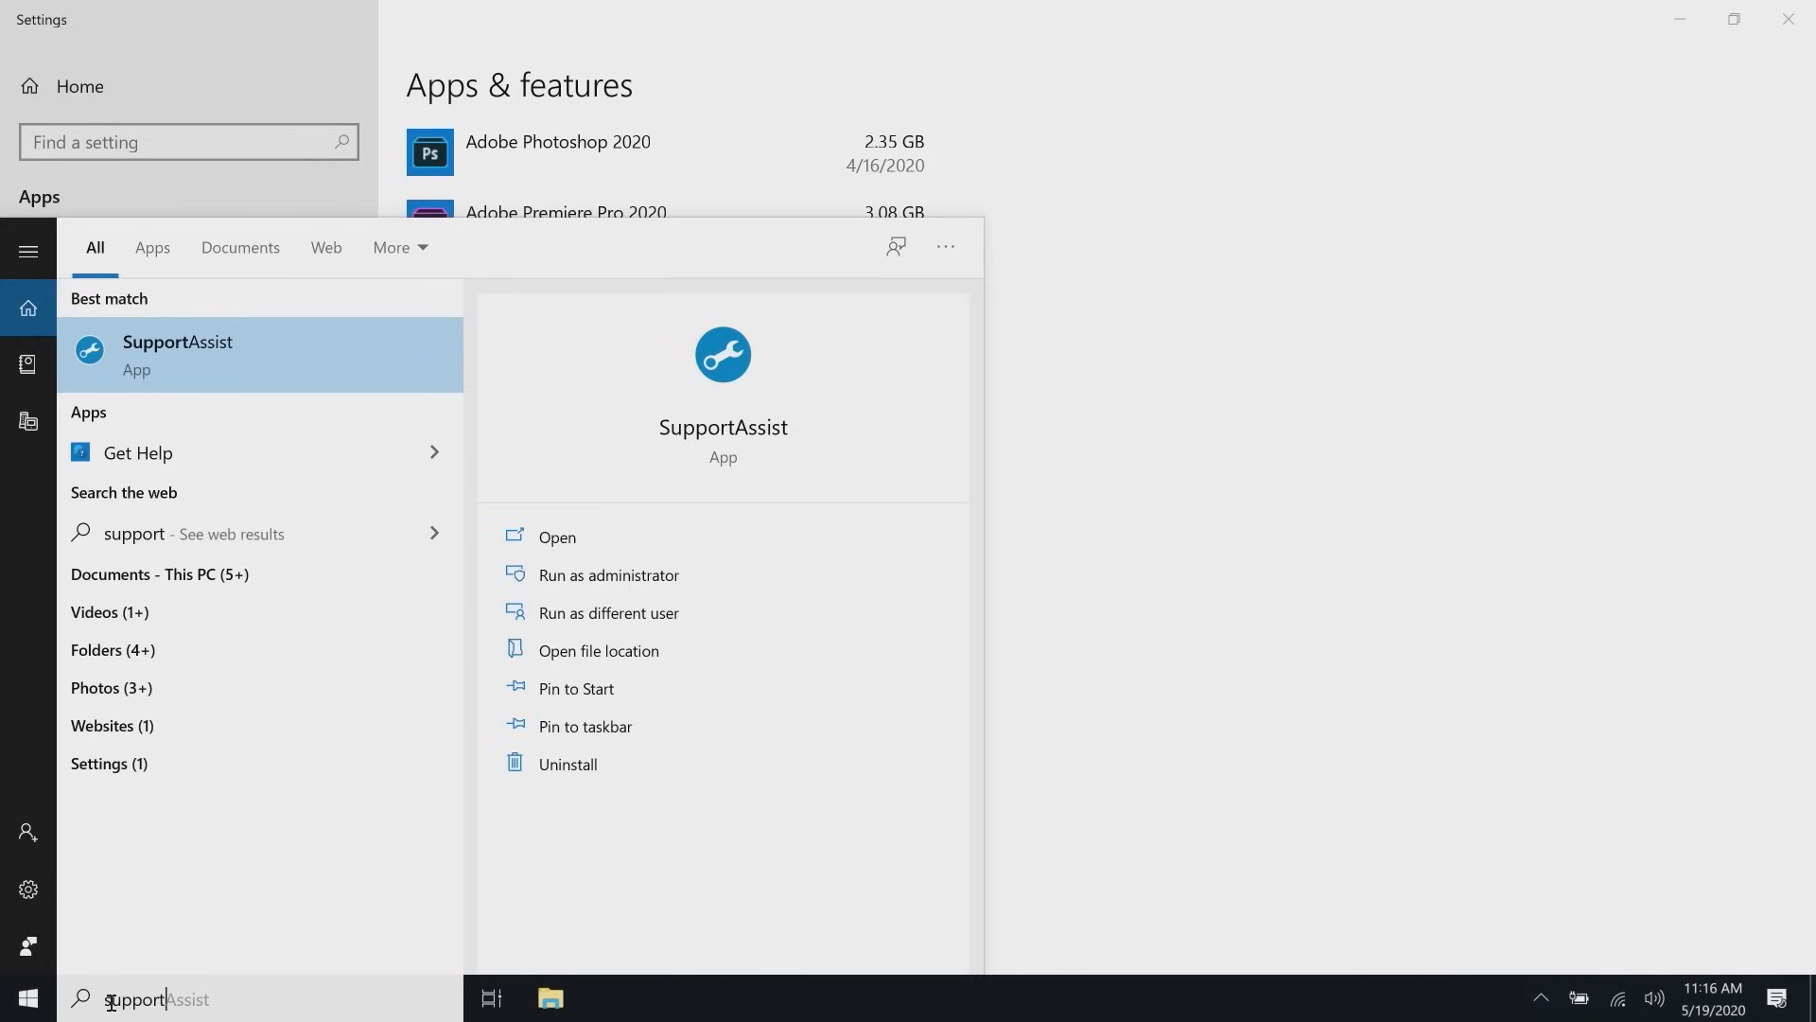
Open Dell SupportAssist and choose Start Now to reveal scan tools
left_click(556, 536)
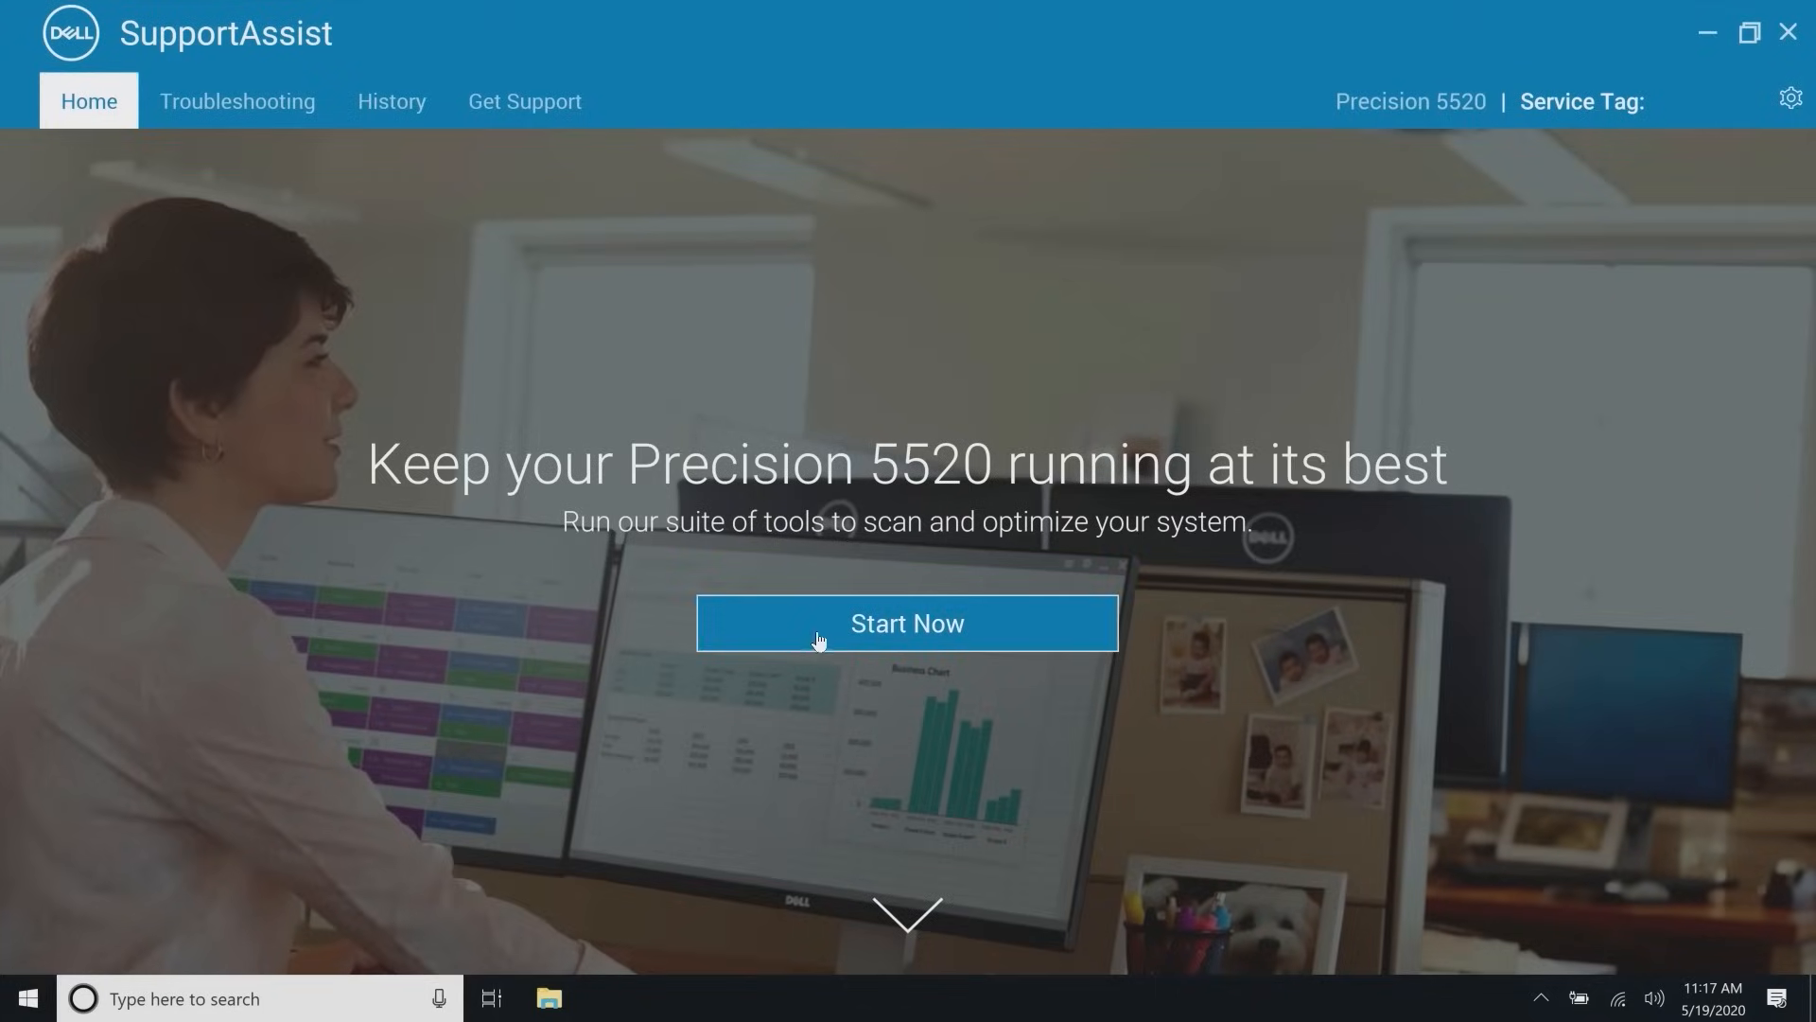
left_click(907, 623)
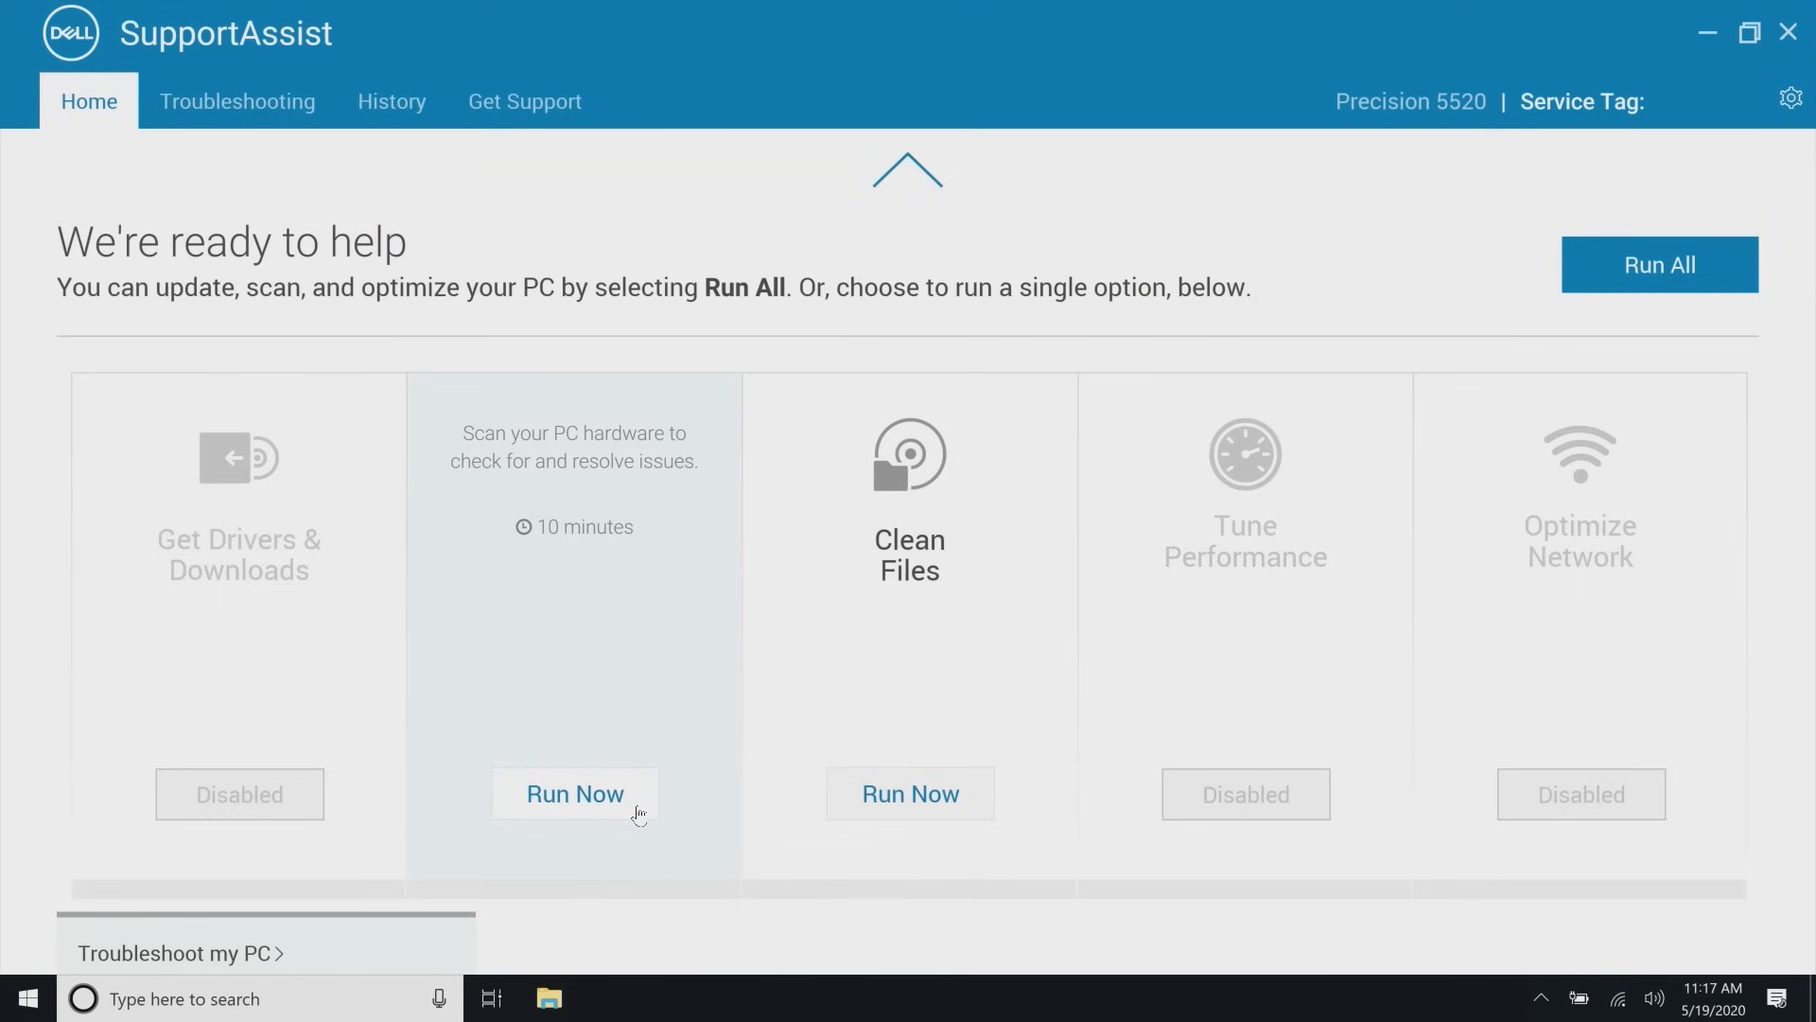
left_click(573, 793)
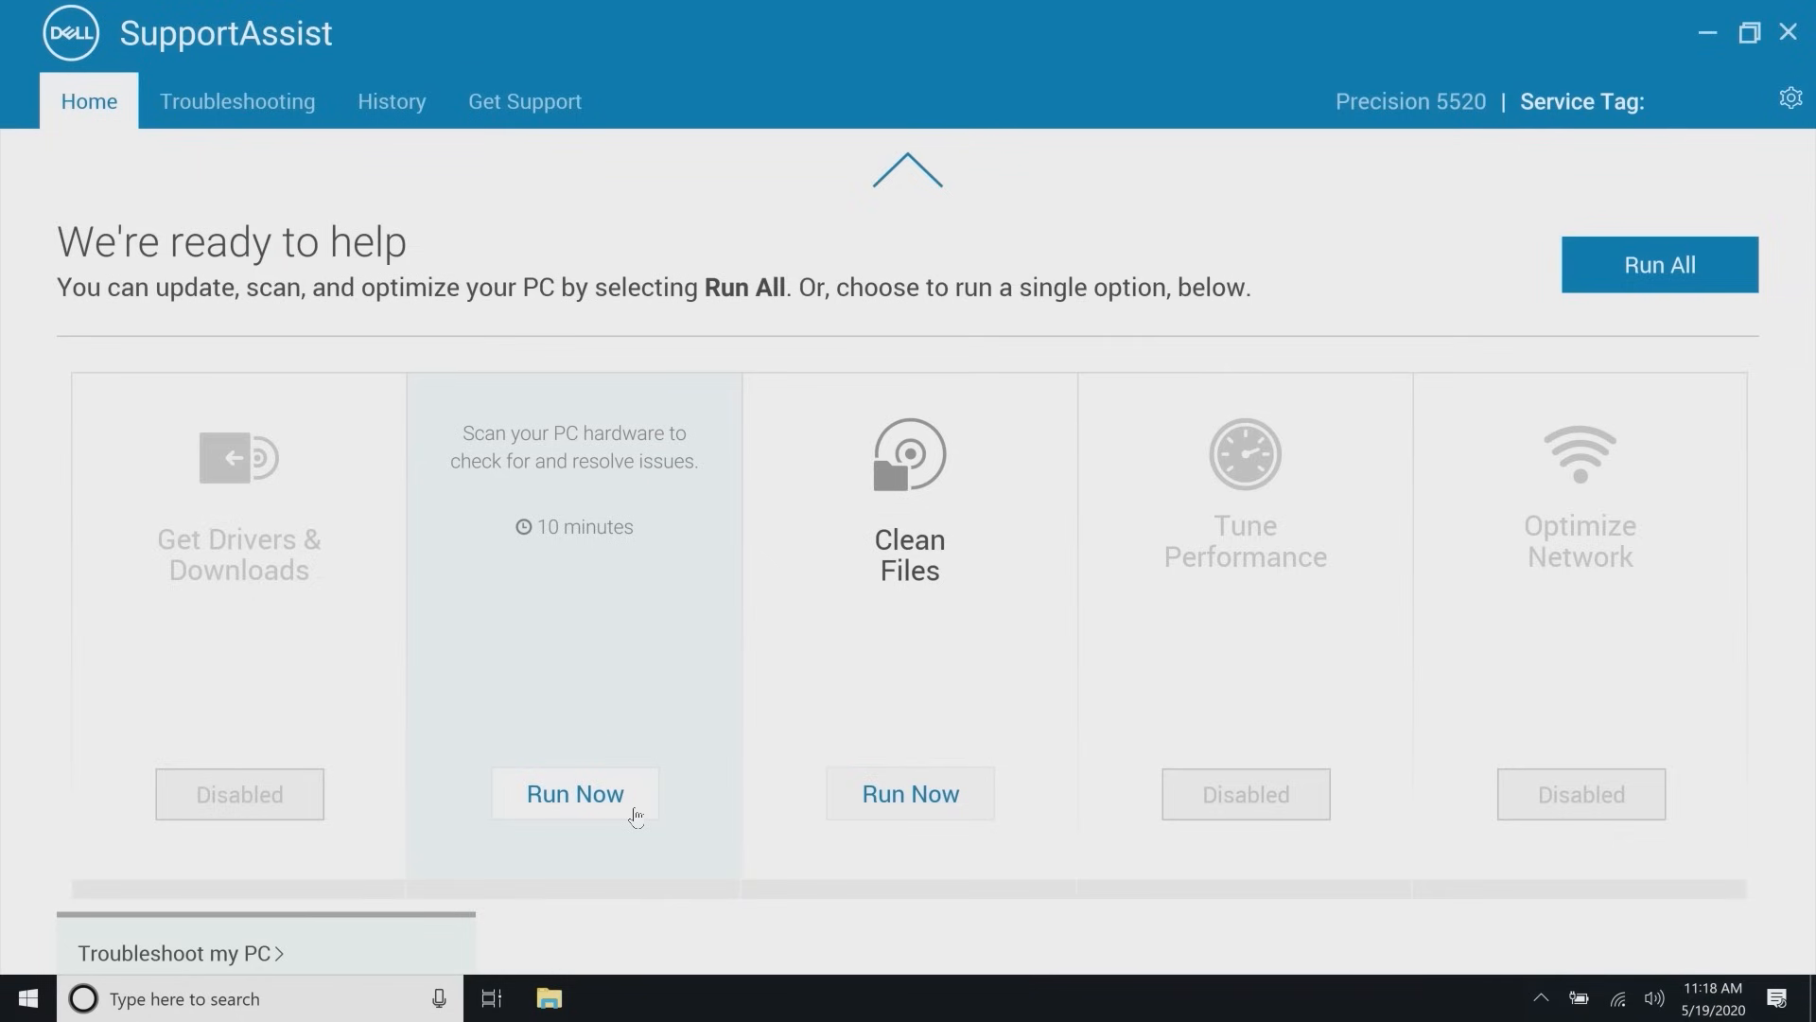
mouse_move(742, 355)
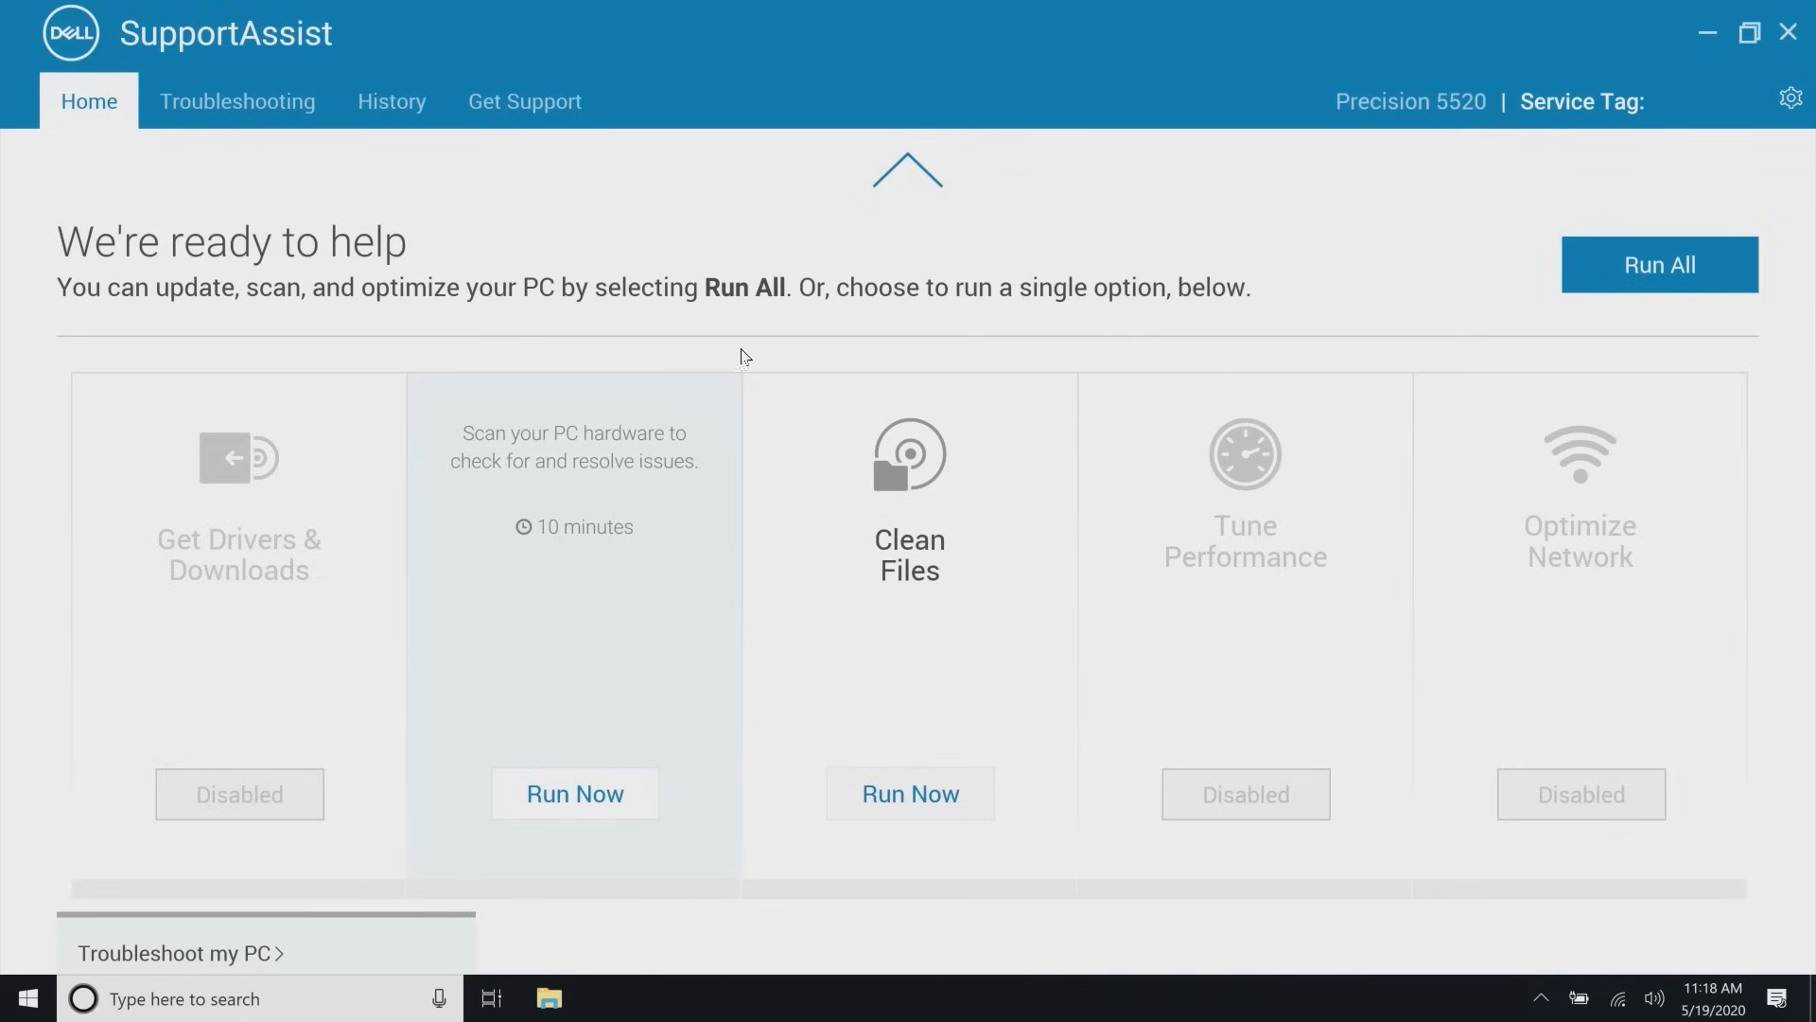
mouse_move(1658, 264)
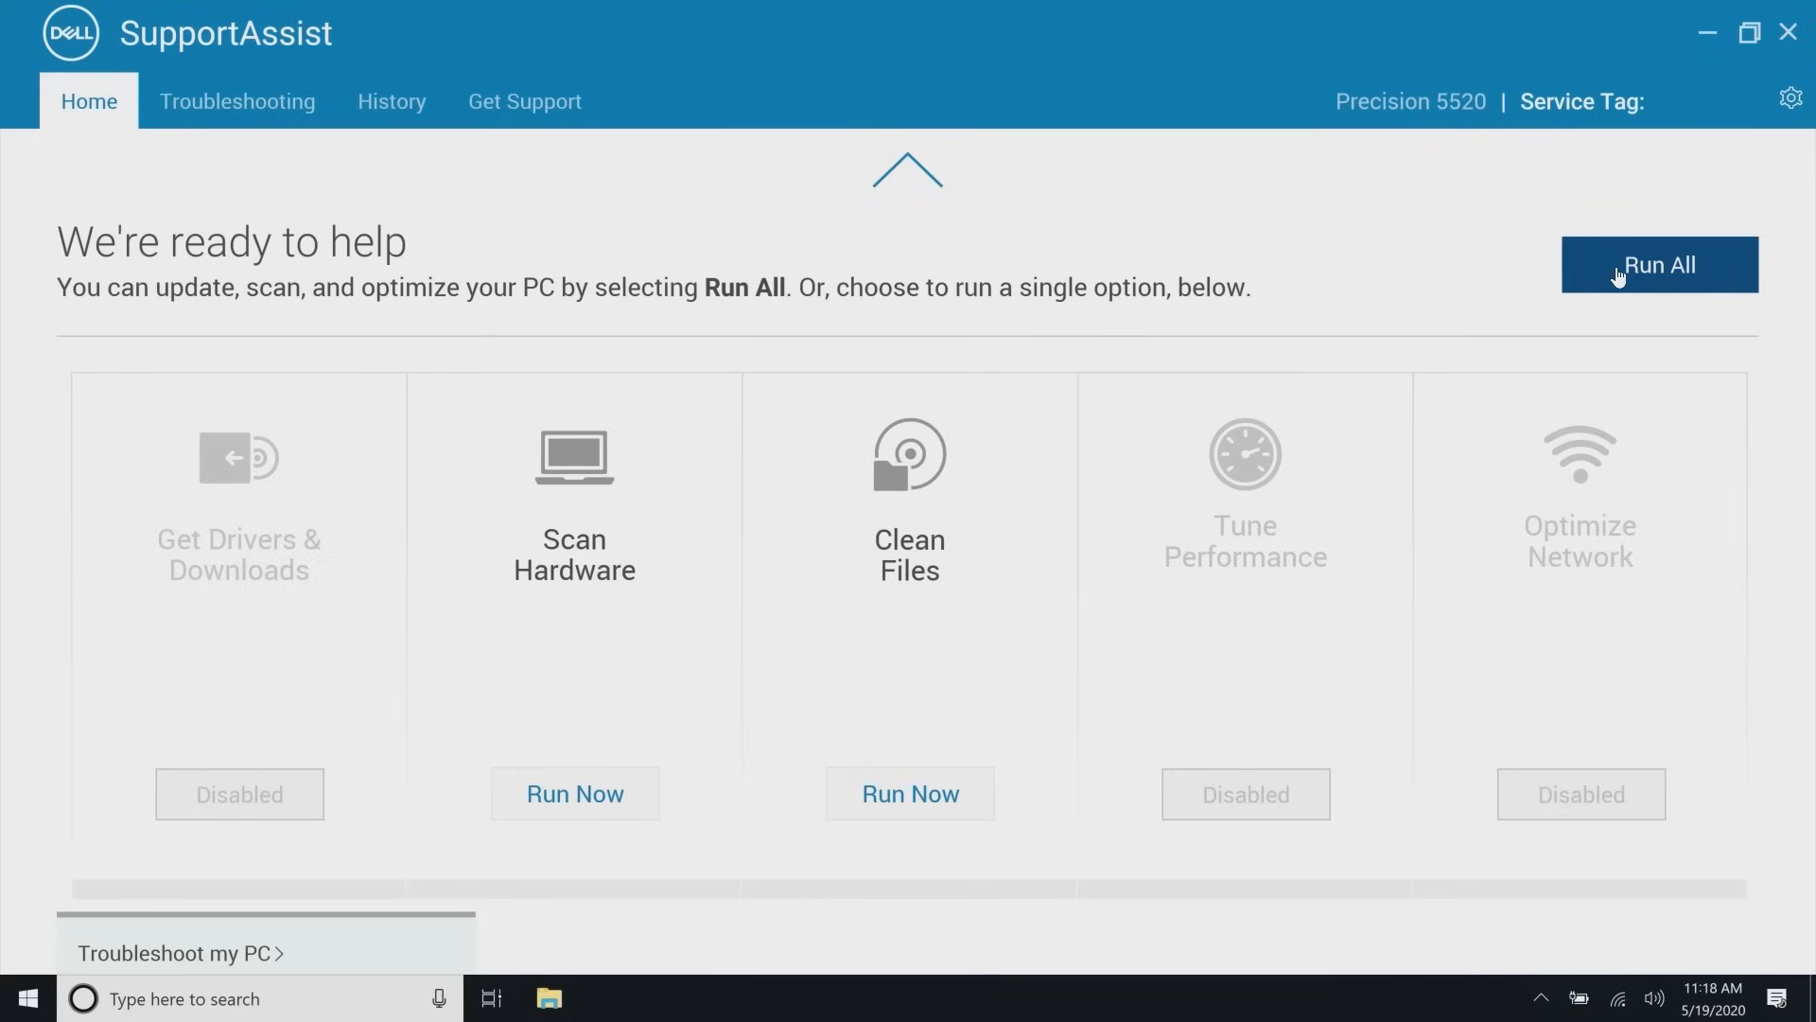